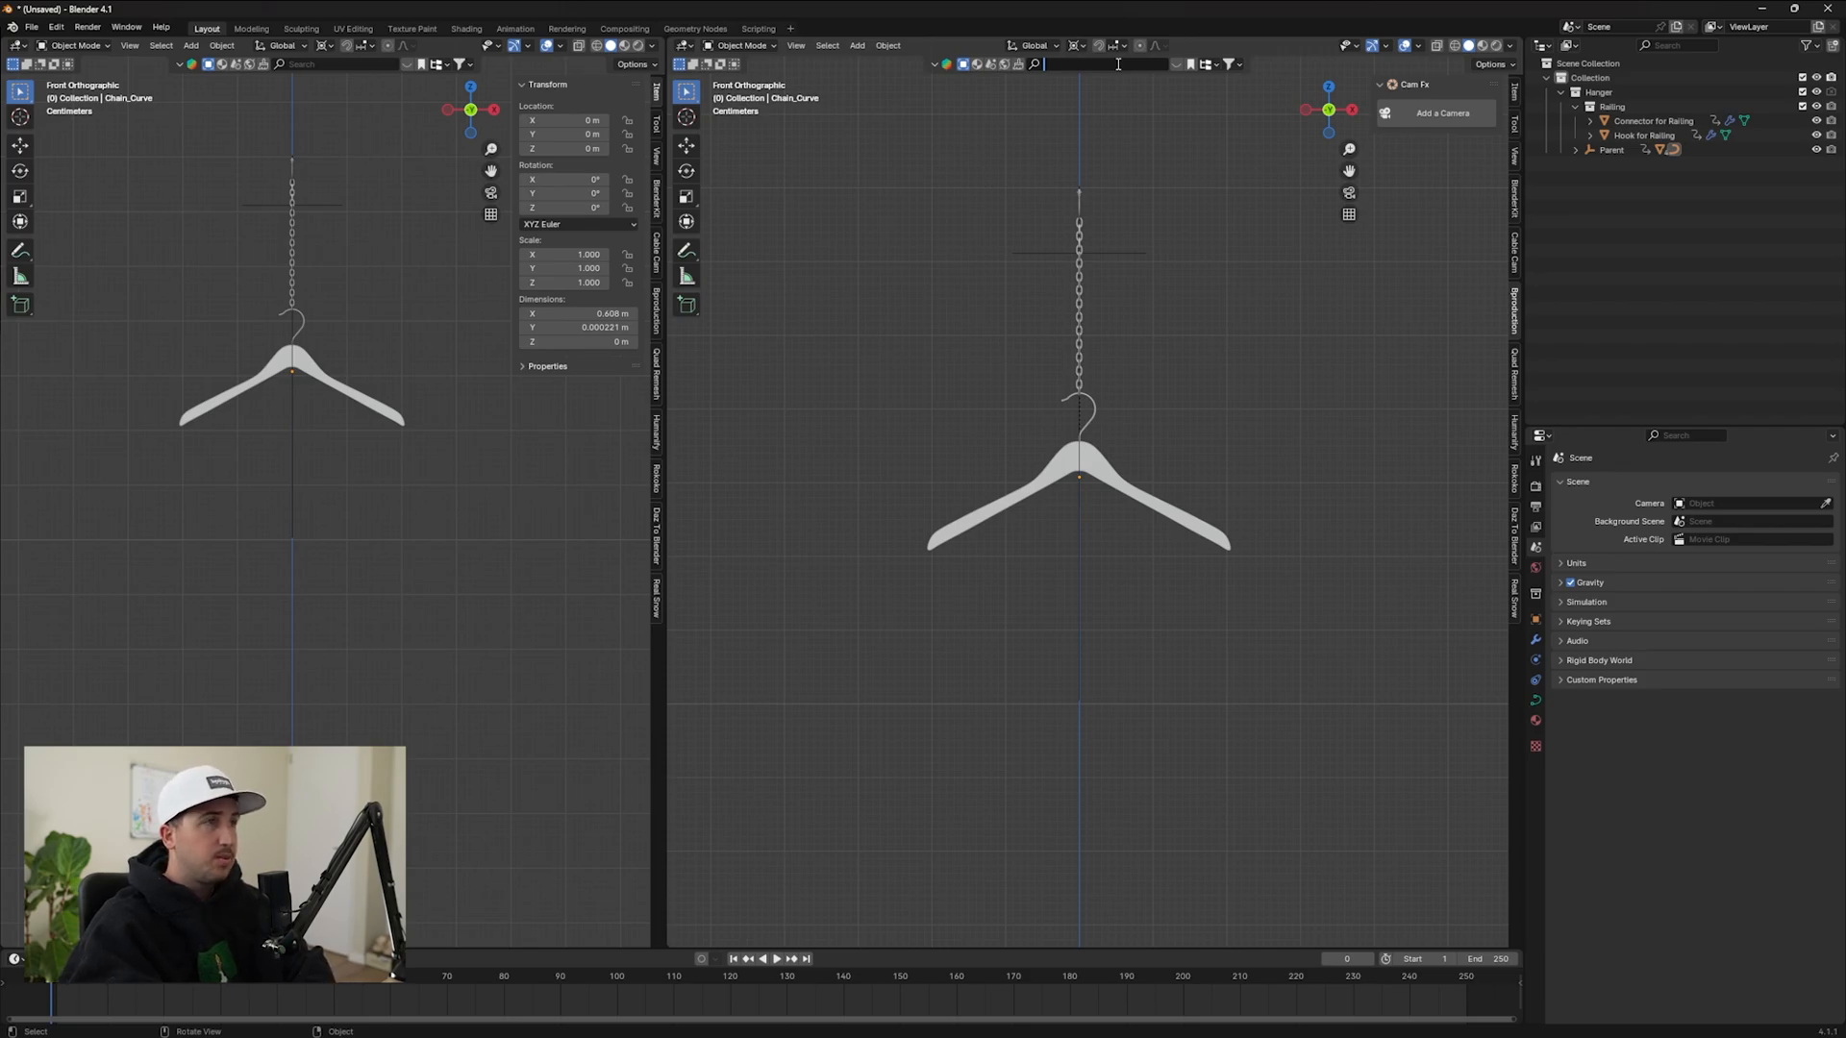
- Start a Wavefront OBJ export of the selected hanger into Zipper Hoodie V2 > Hanger as Hanger_Frame-1.obj
{"action": "type", "text": "hanger"}
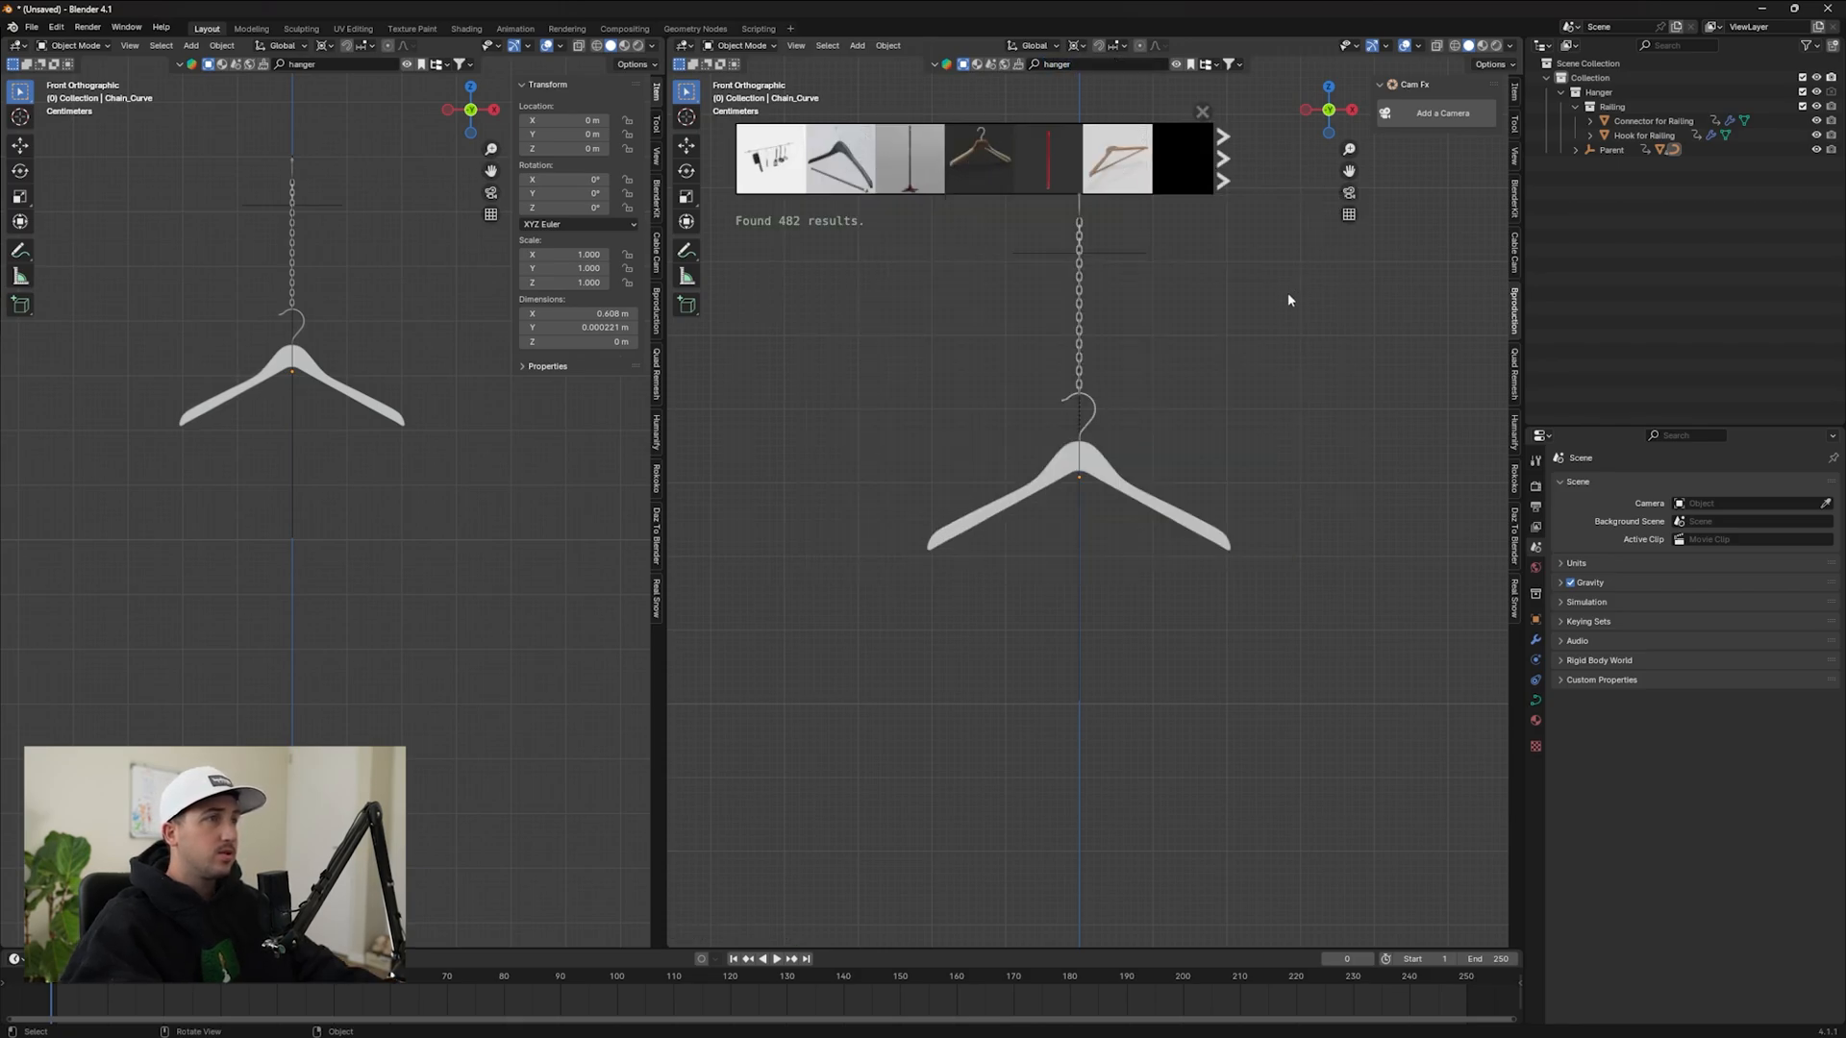
{"action": "left_click", "coordinate": [1200, 111]}
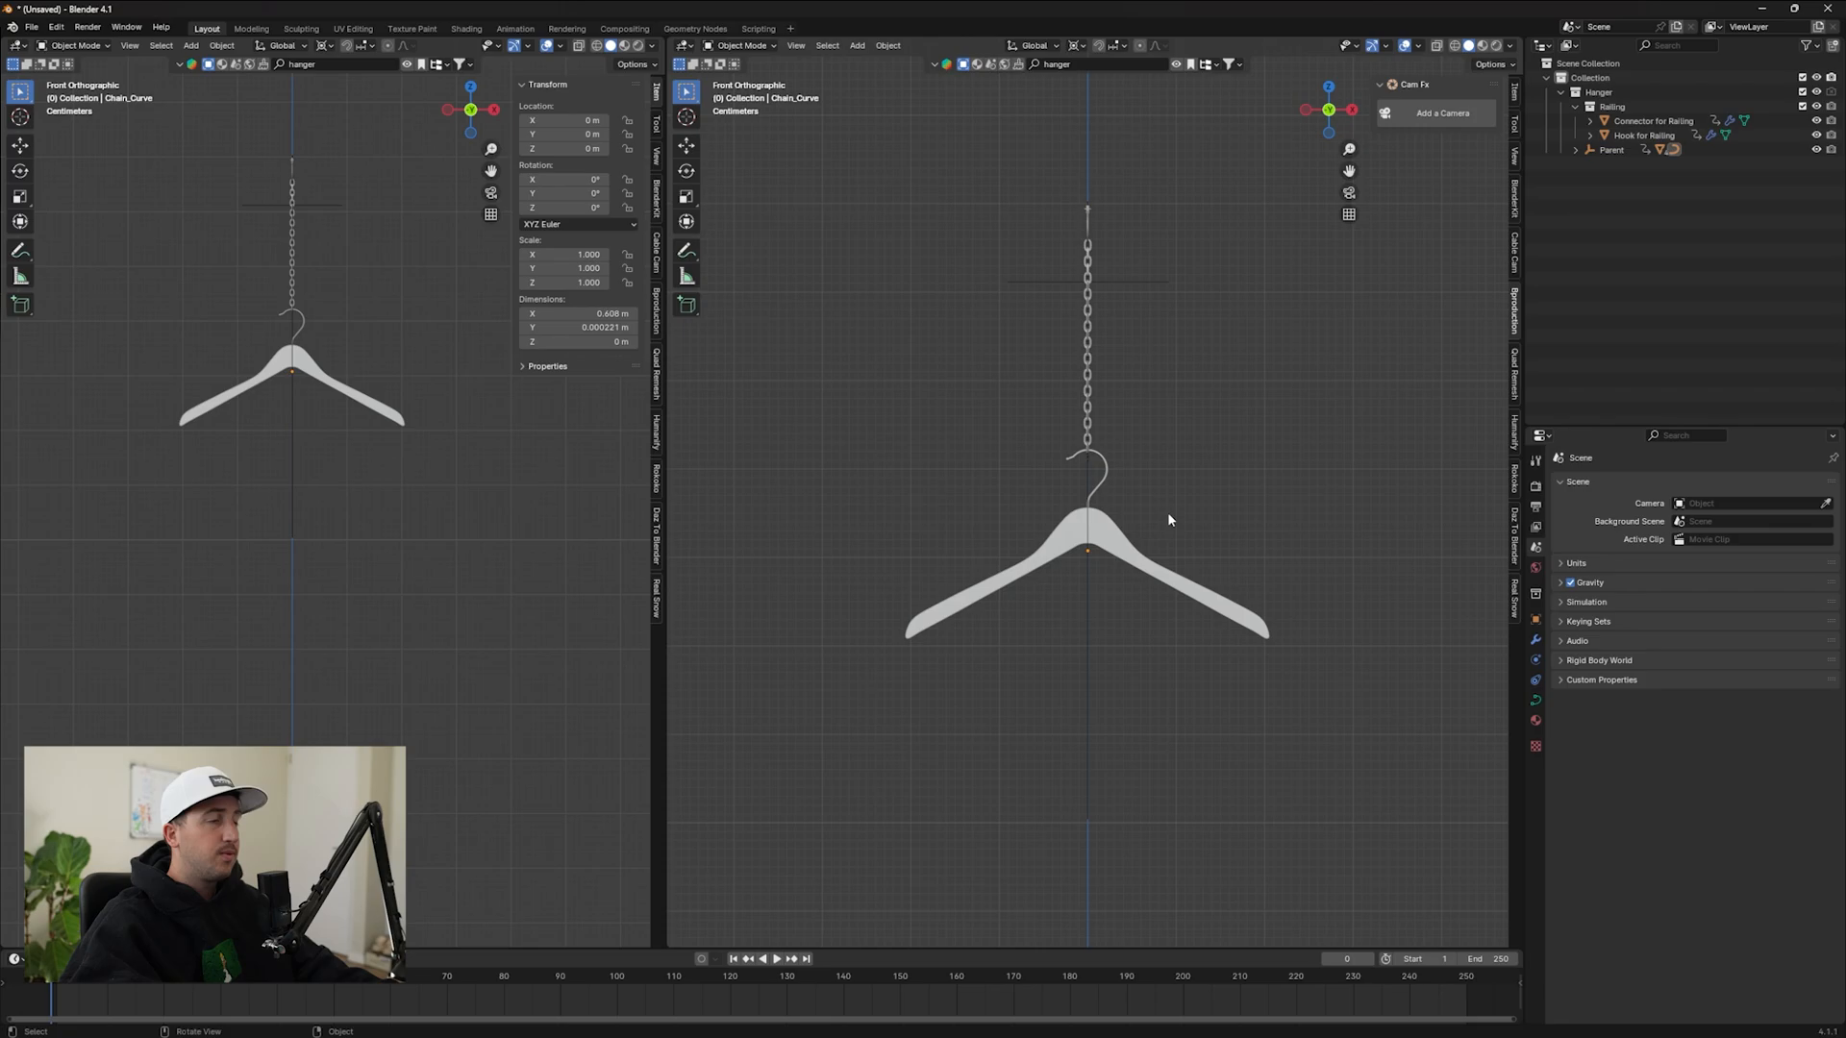
{"action": "mouse_move", "coordinate": [1108, 536]}
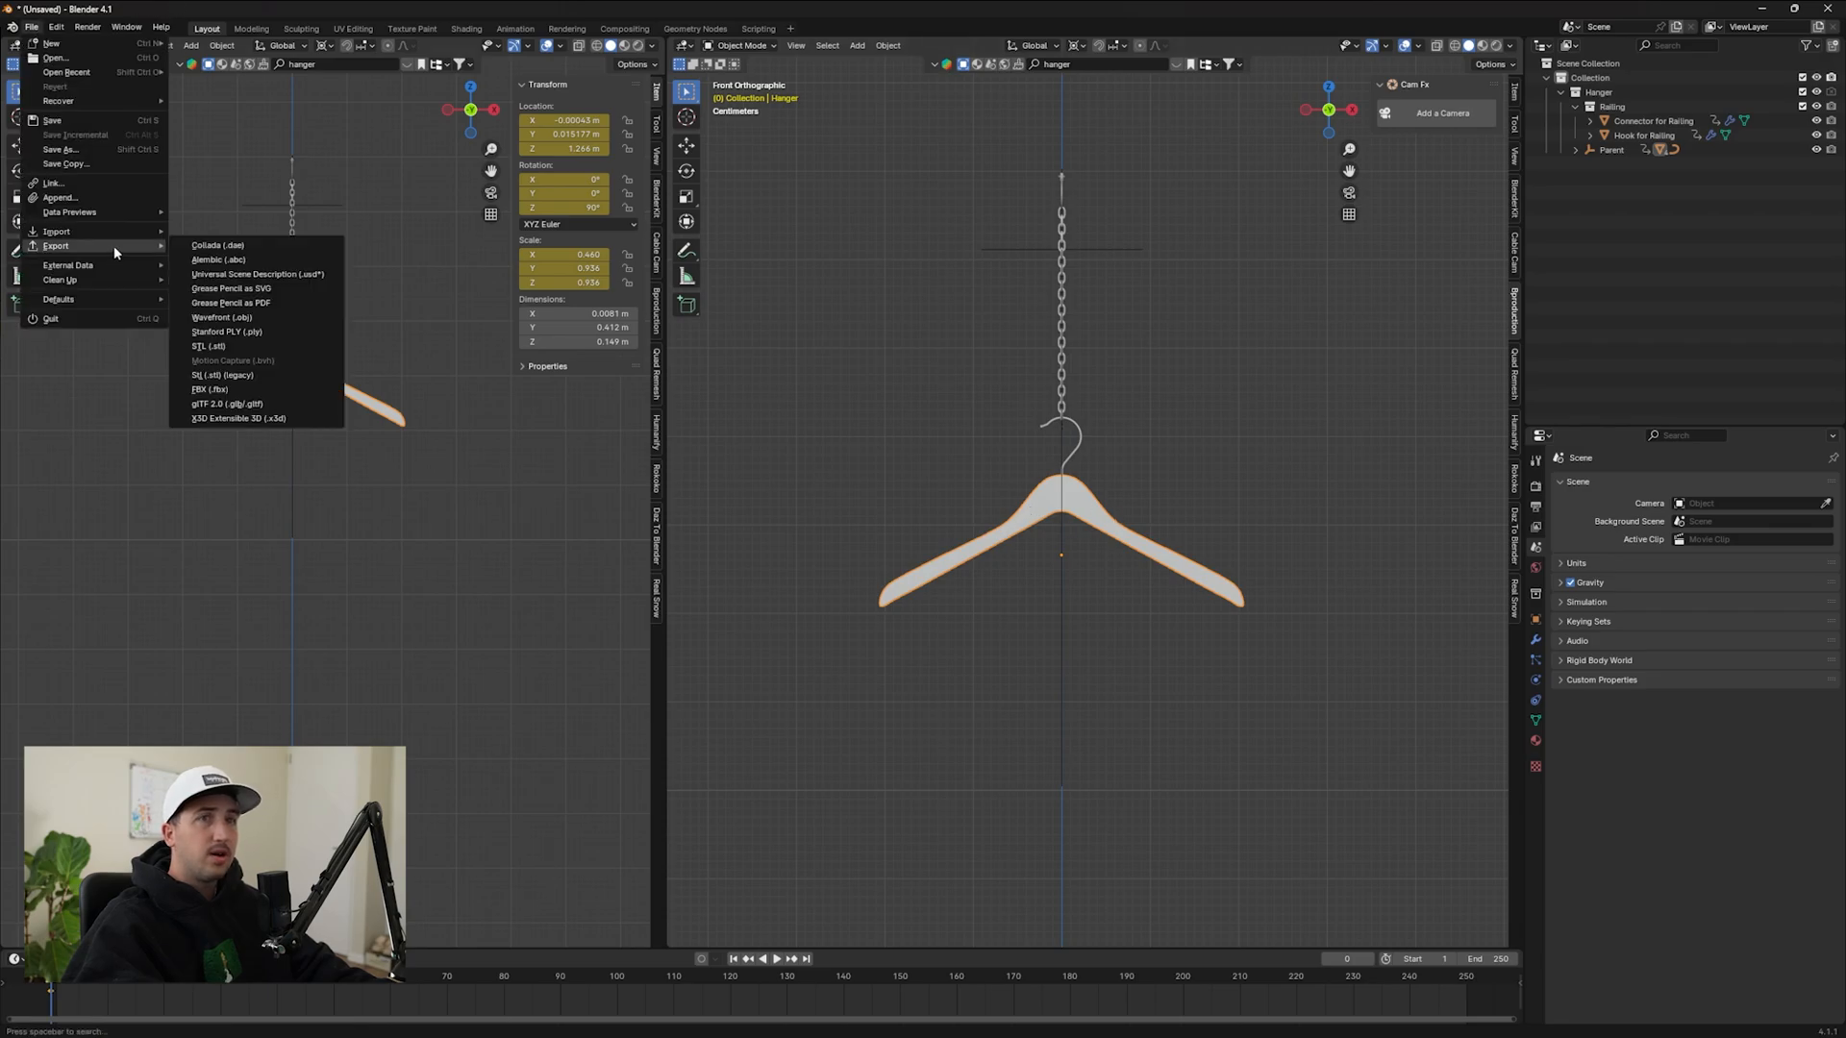
{"action": "left_click", "coordinate": [221, 318]}
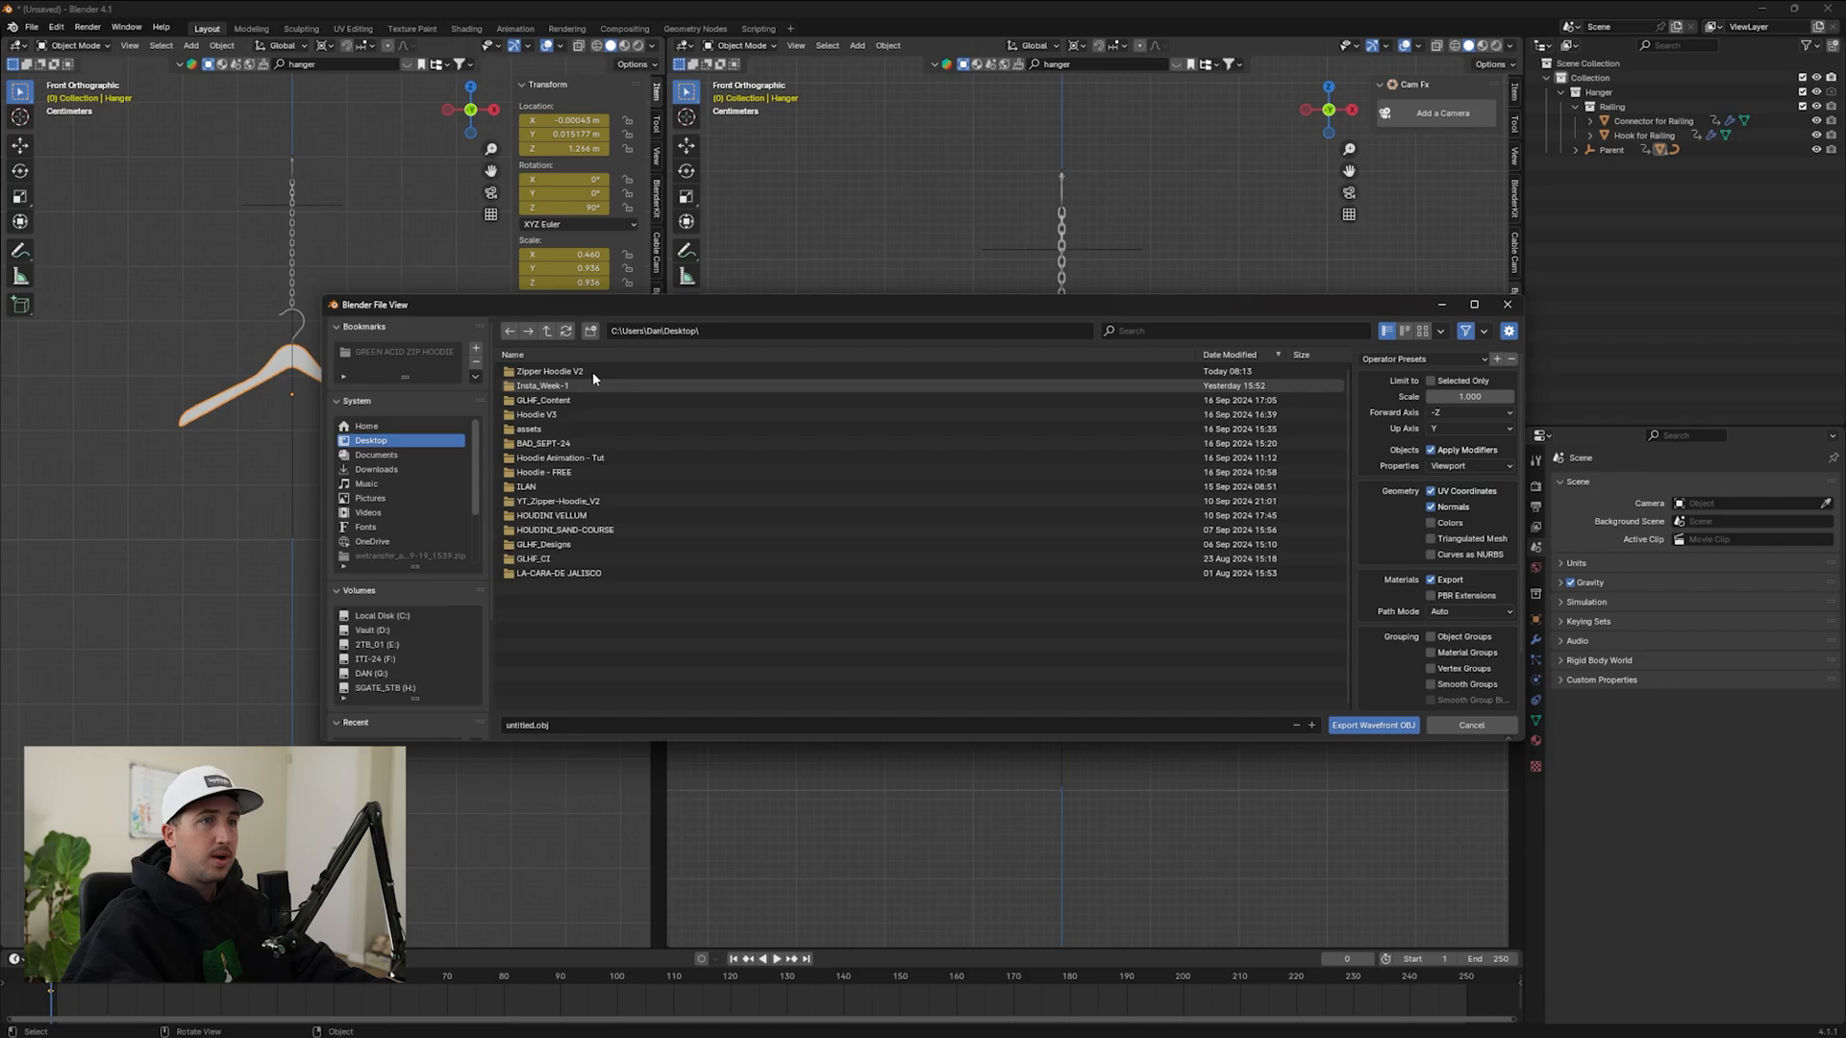
{"action": "double_click", "coordinate": [548, 372]}
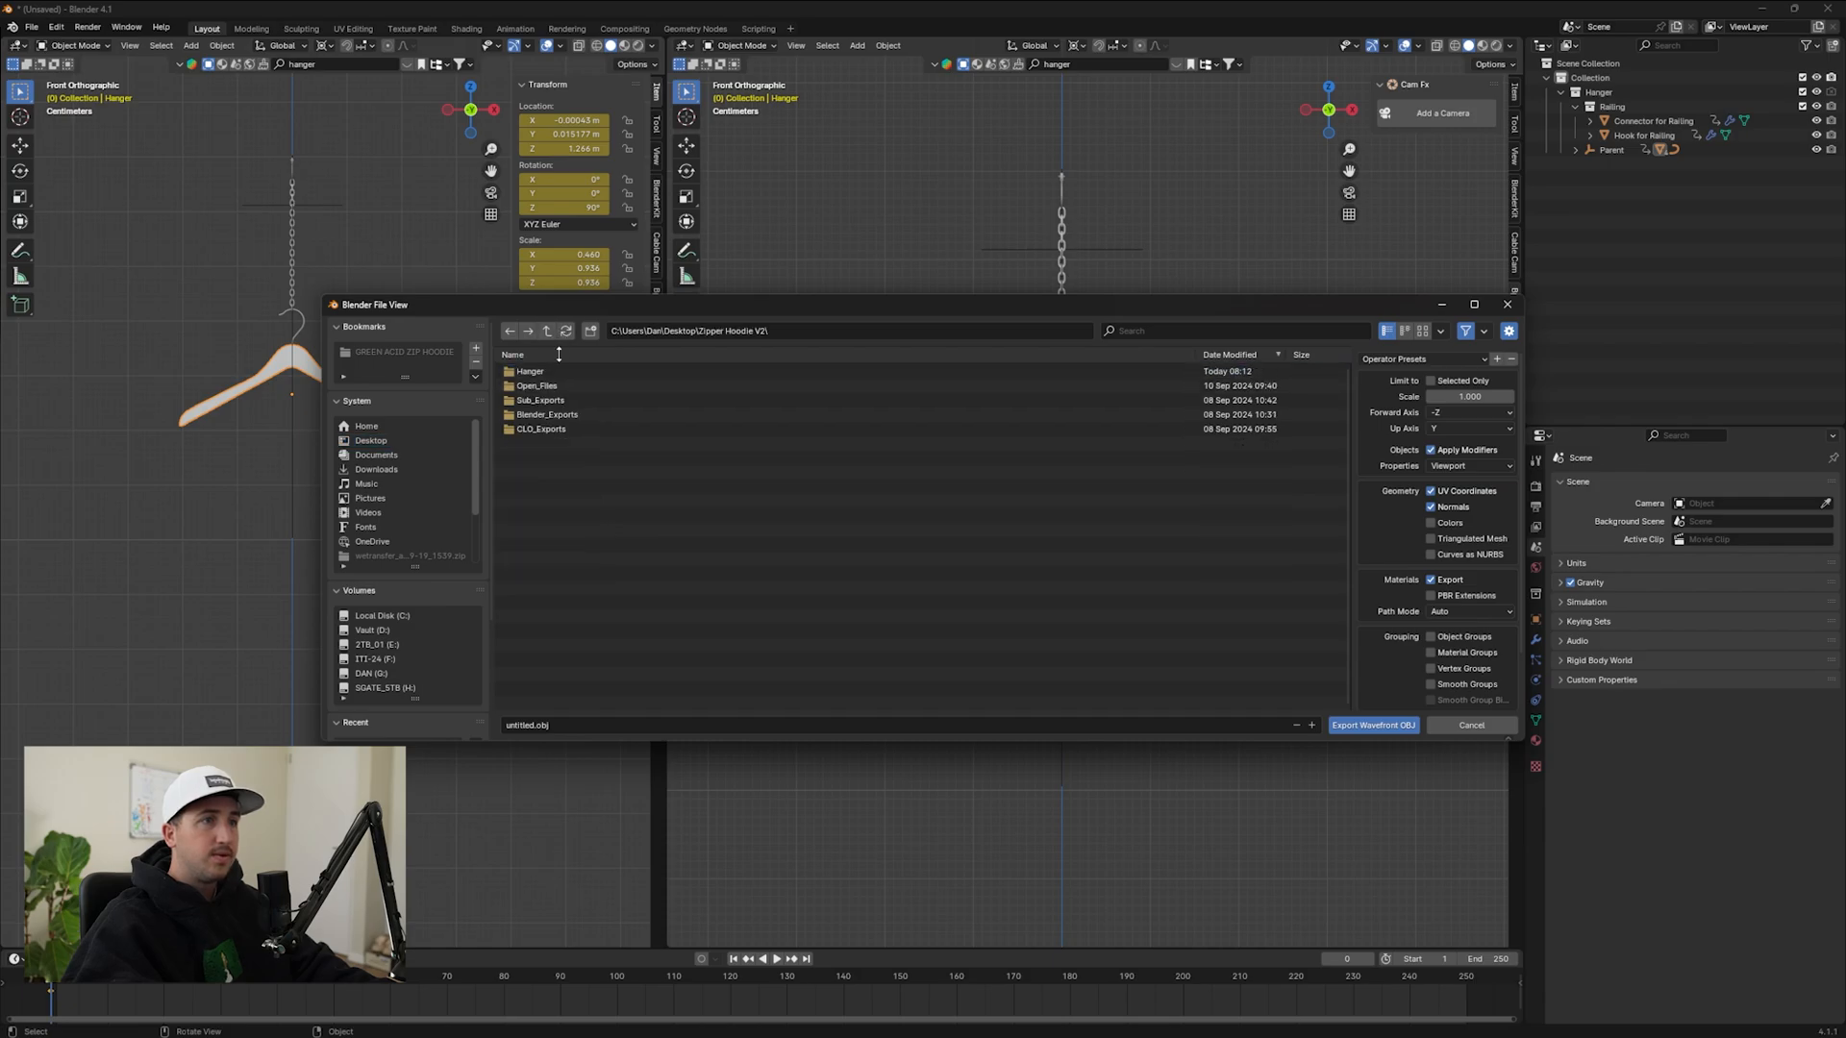
{"action": "double_click", "coordinate": [529, 371]}
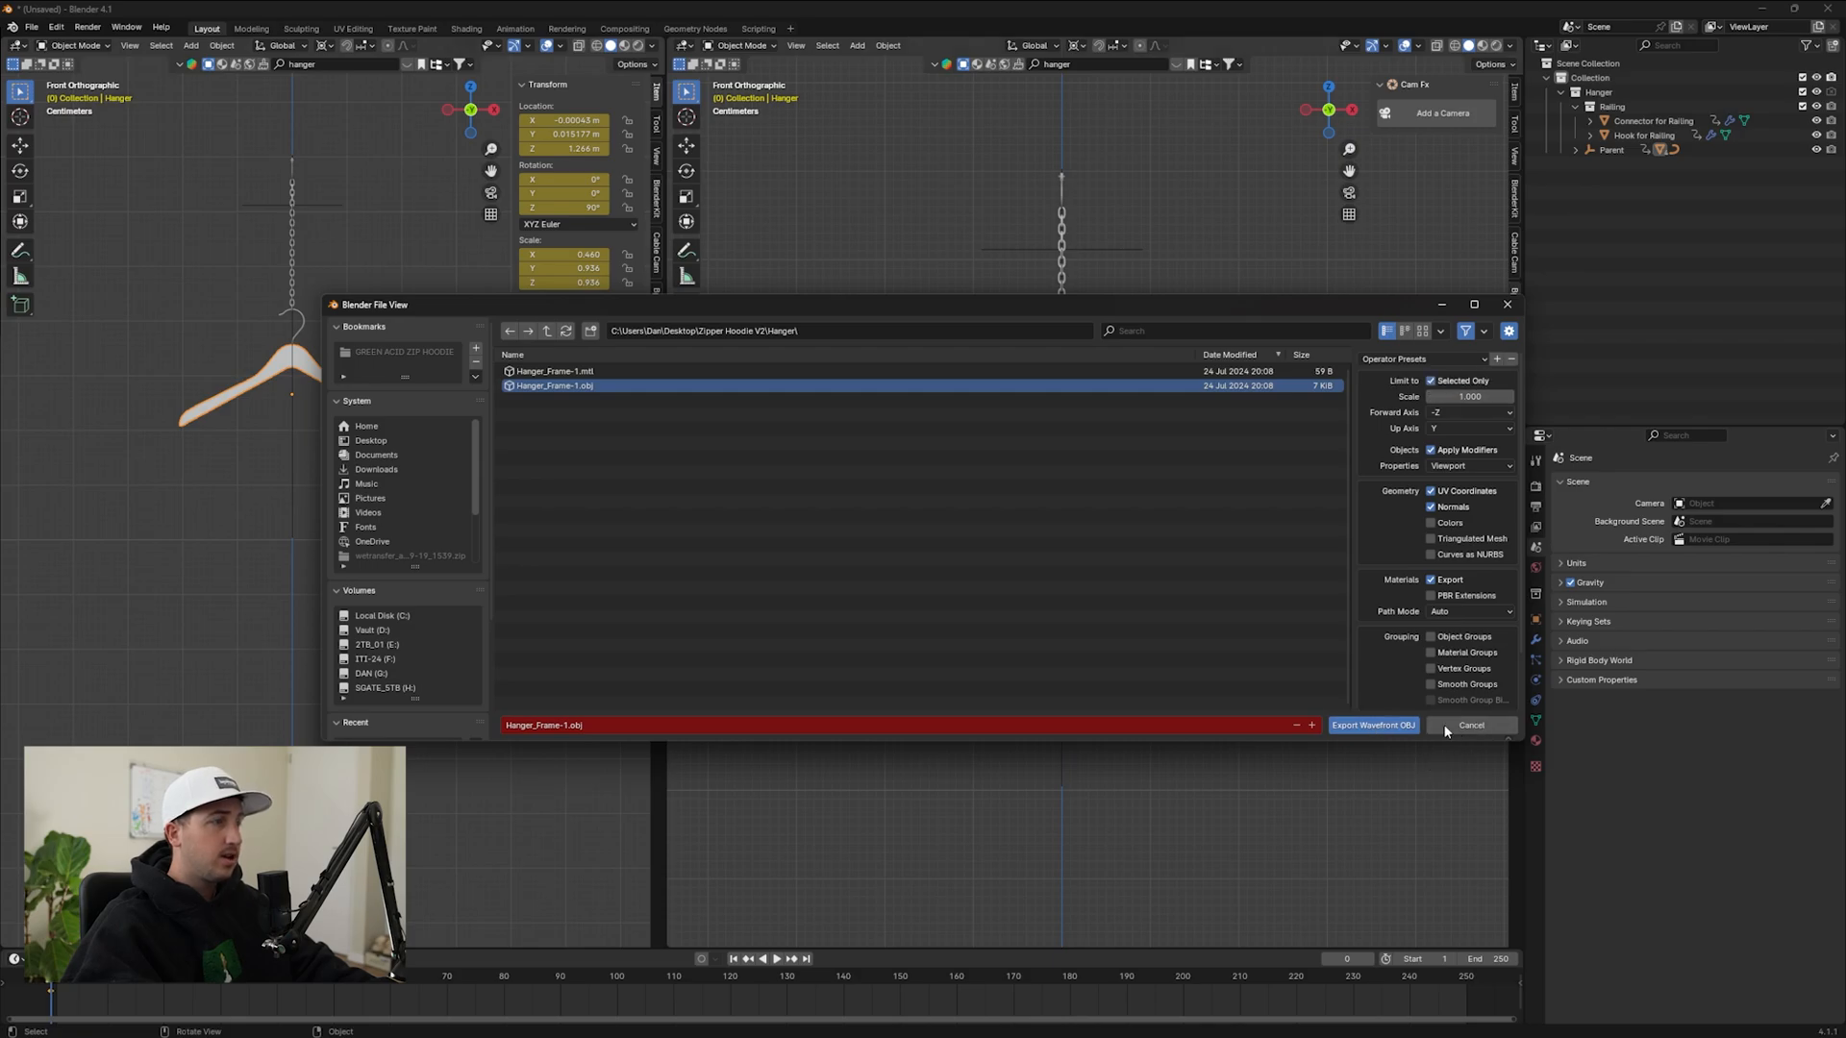
- Confirm the hanger OBJ export, then load Zipper Hoodie V2 - Down.zprj in CLO 3D
{"action": "left_click", "coordinate": [1373, 725]}
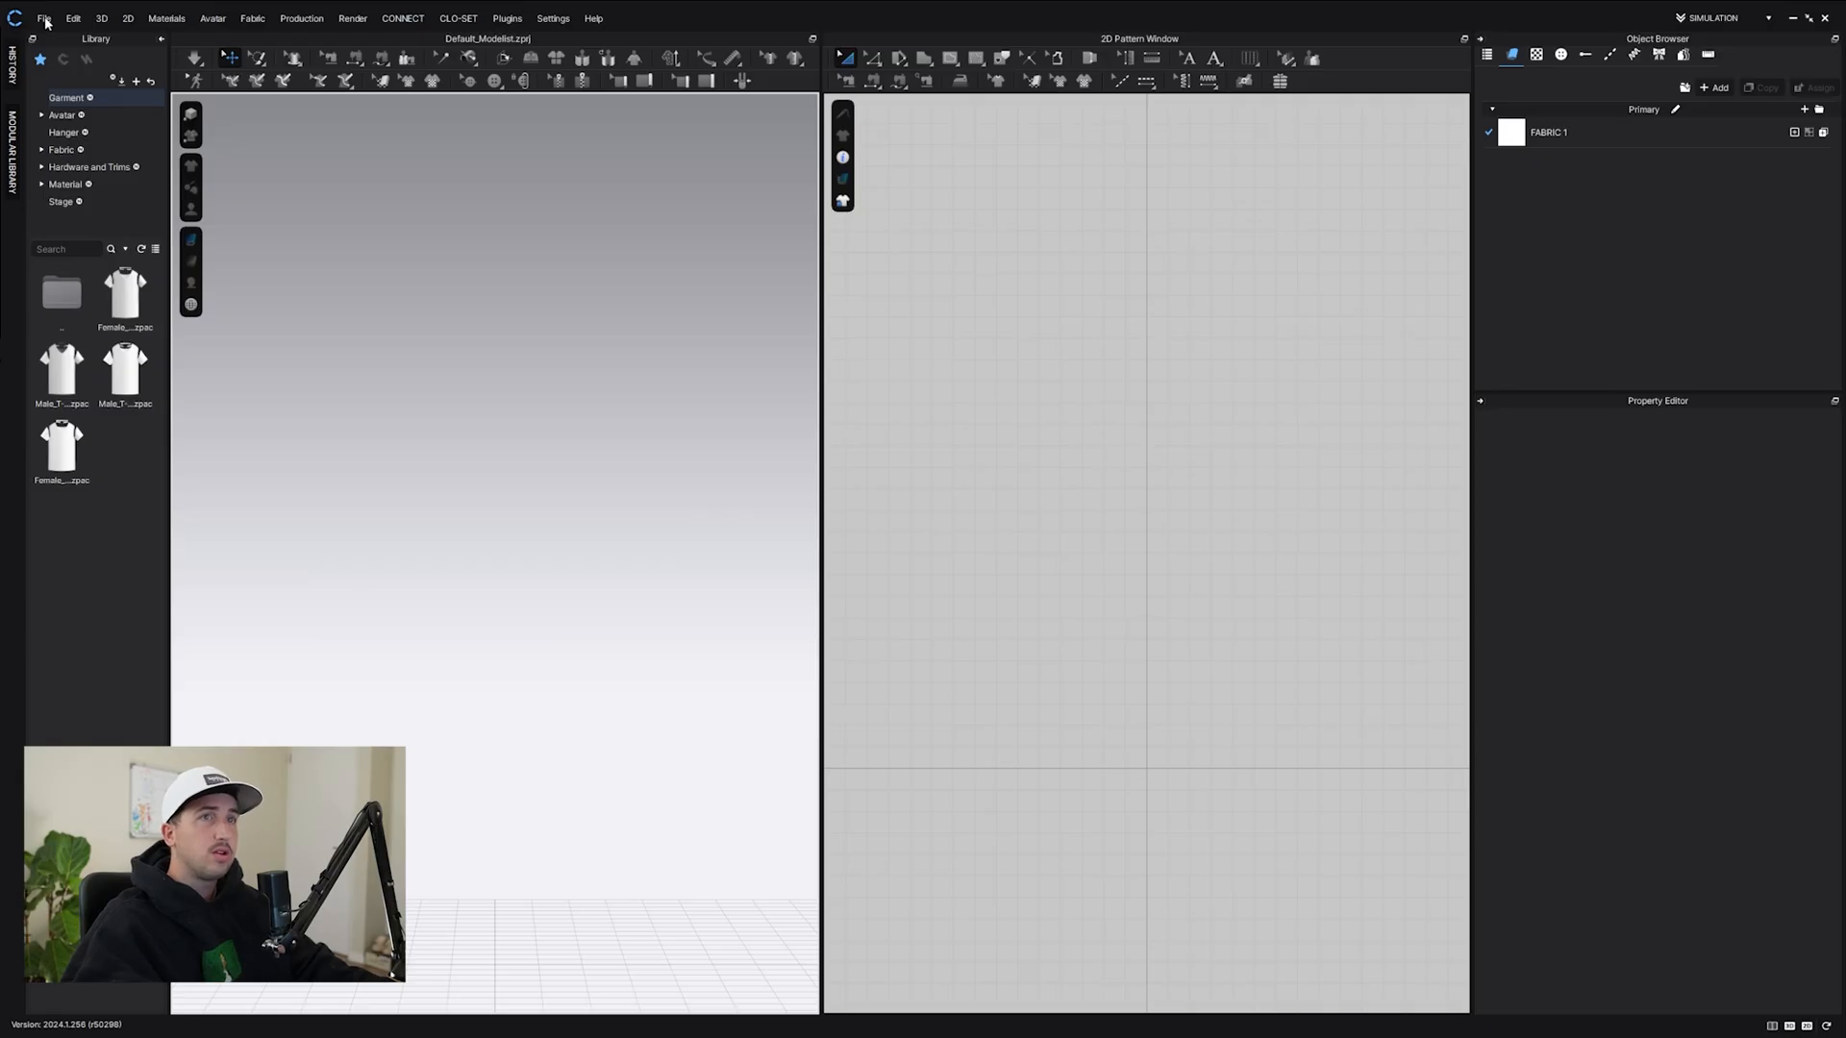
{"action": "left_click", "coordinate": [44, 18]}
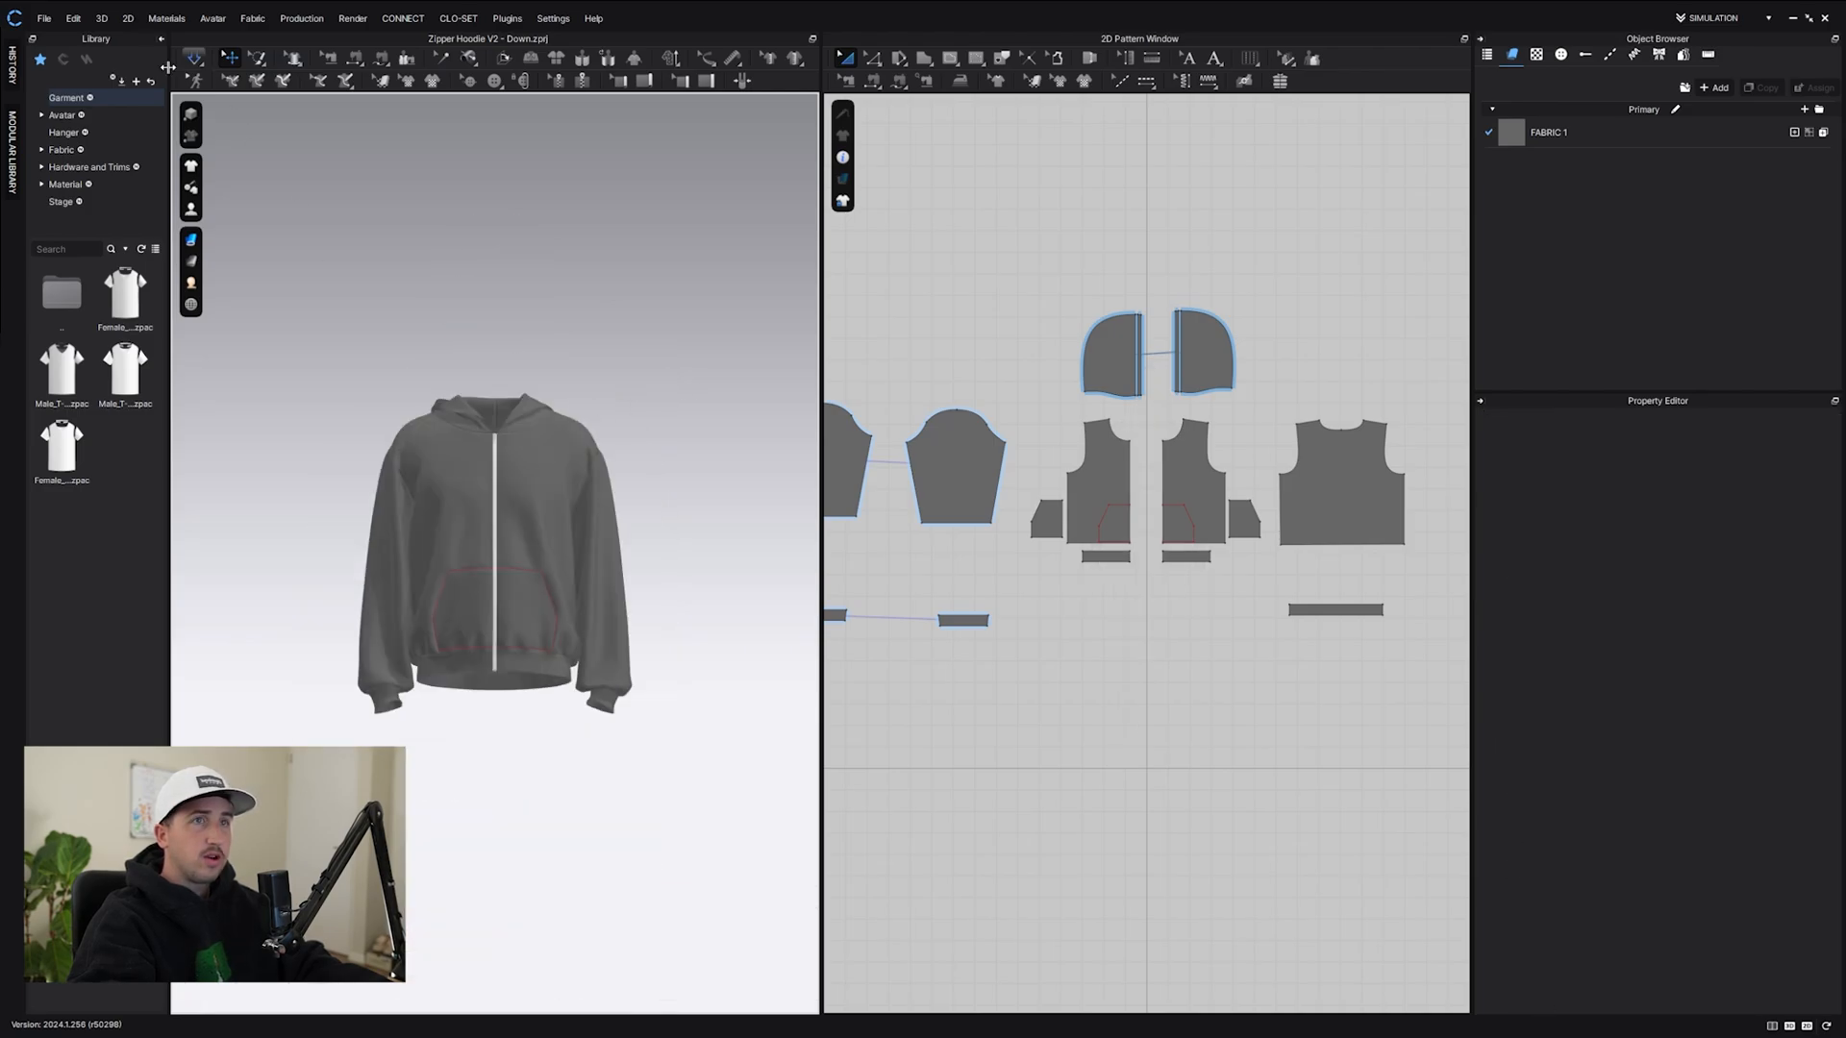
- Import the hanger OBJ into CLO 3D as an added Avatar in metre scale and accept the notice
{"action": "left_click", "coordinate": [45, 18]}
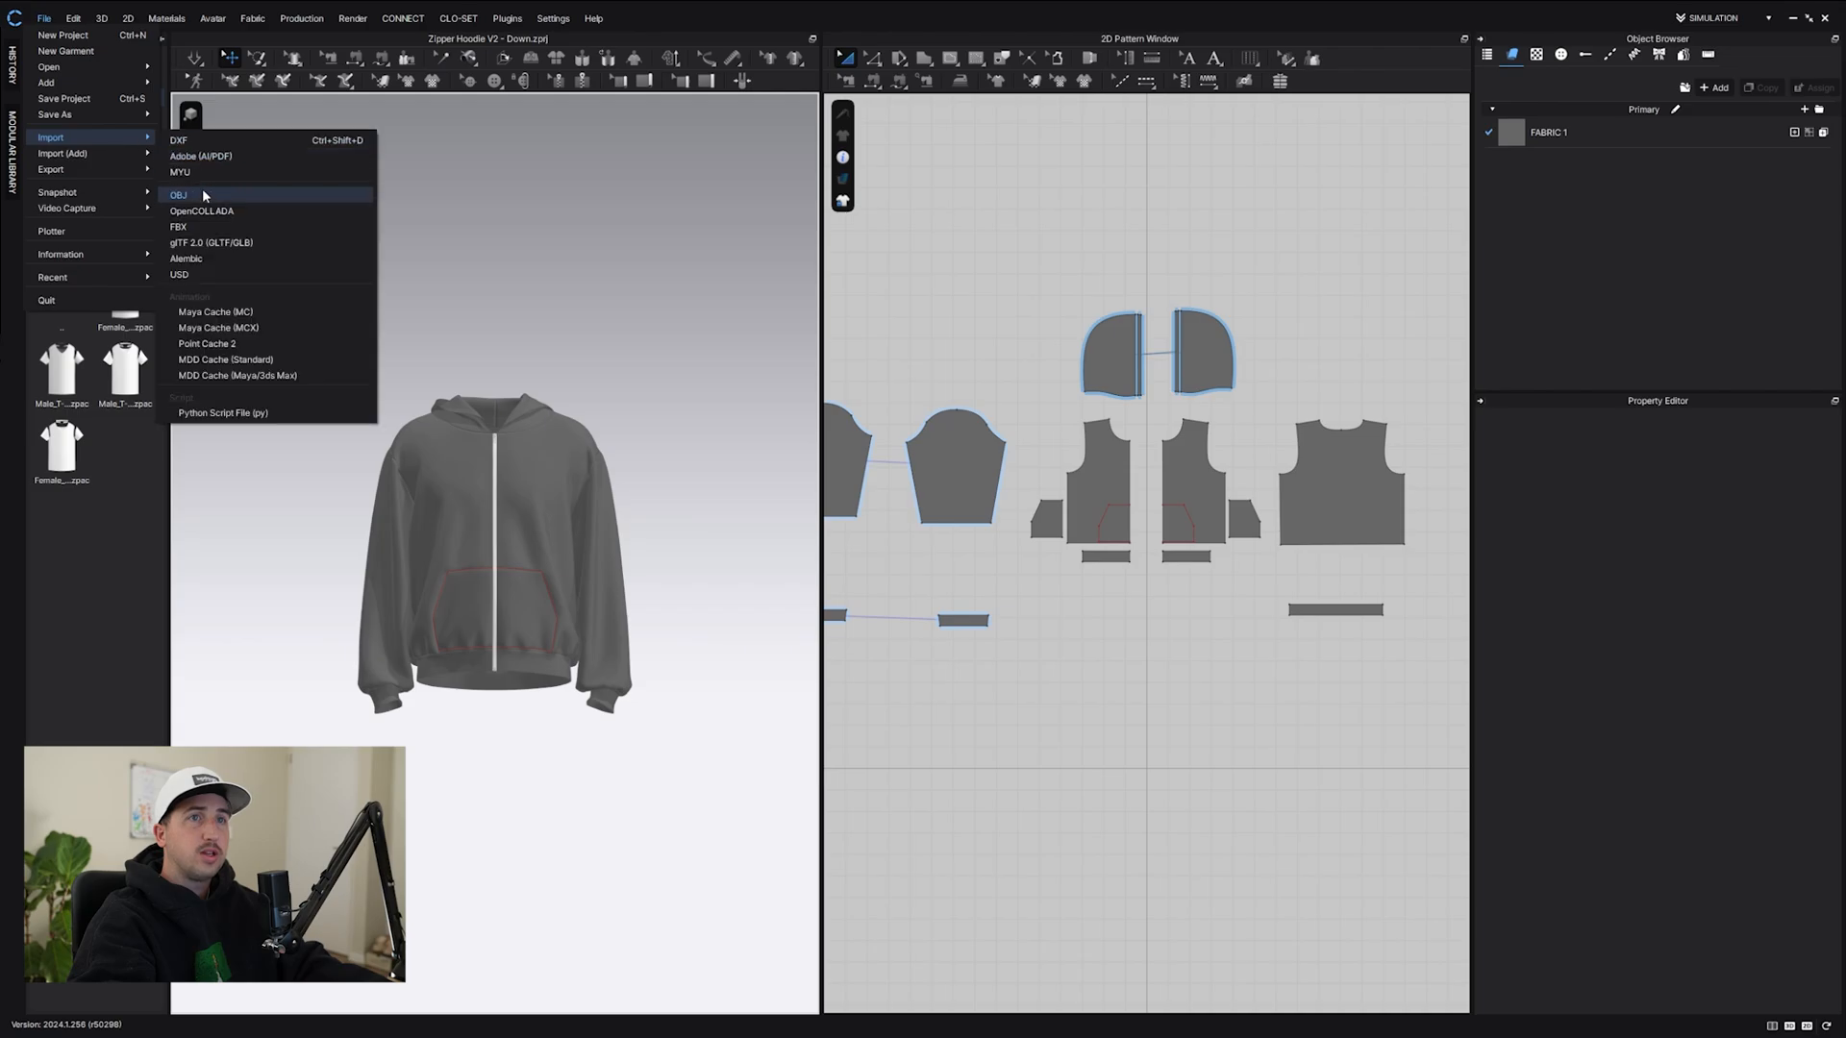
{"action": "left_click", "coordinate": [177, 194]}
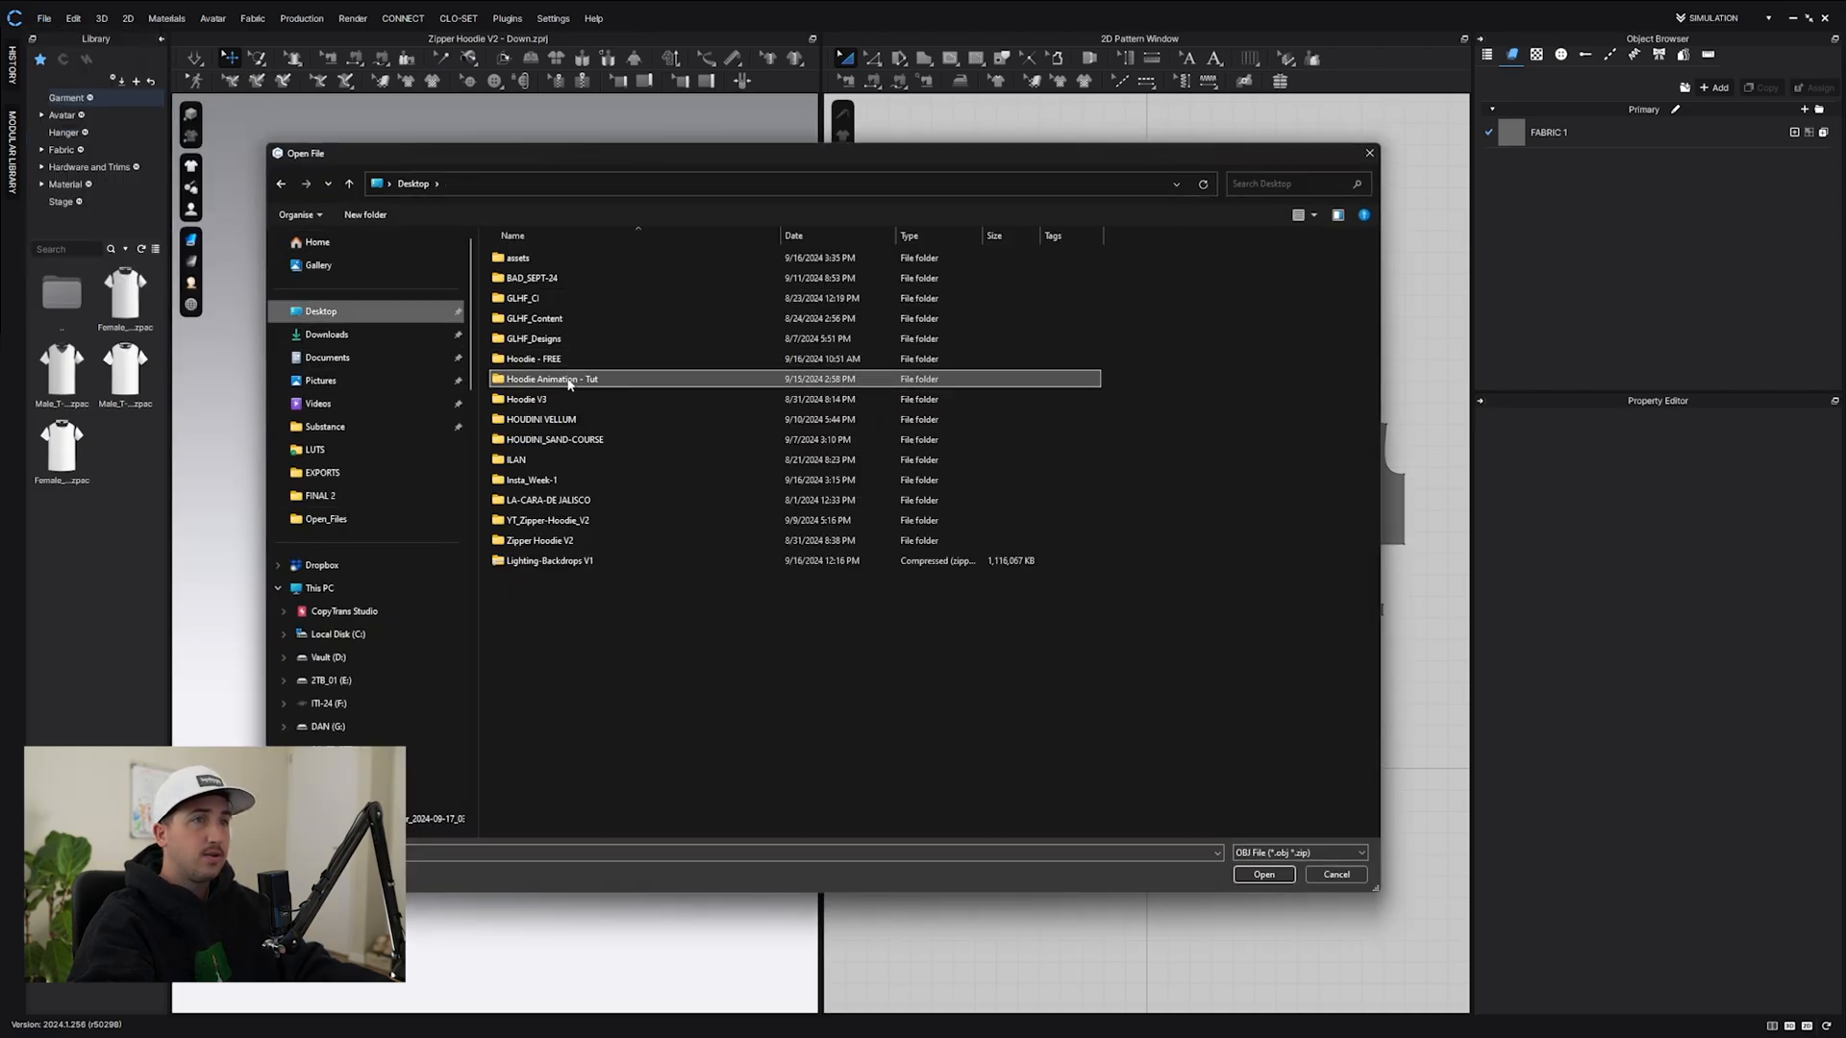
{"action": "left_click", "coordinate": [1261, 873]}
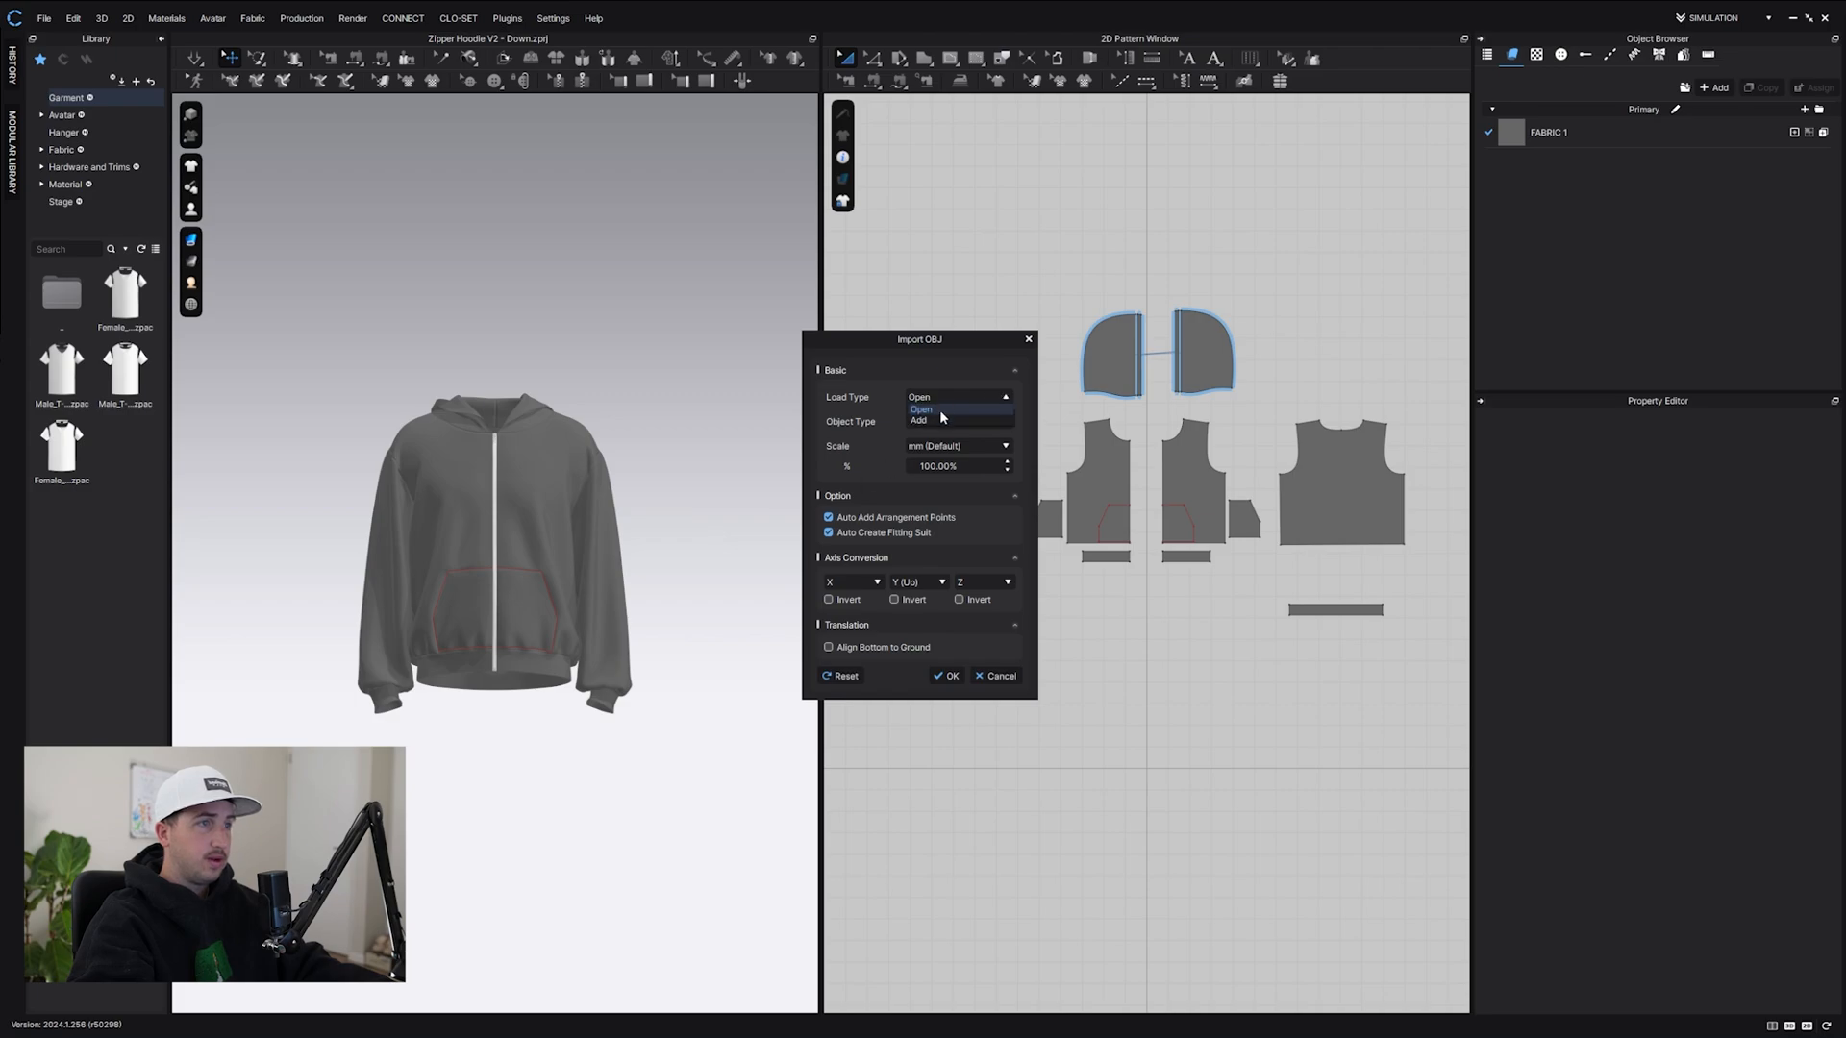
{"action": "left_click", "coordinate": [919, 421]}
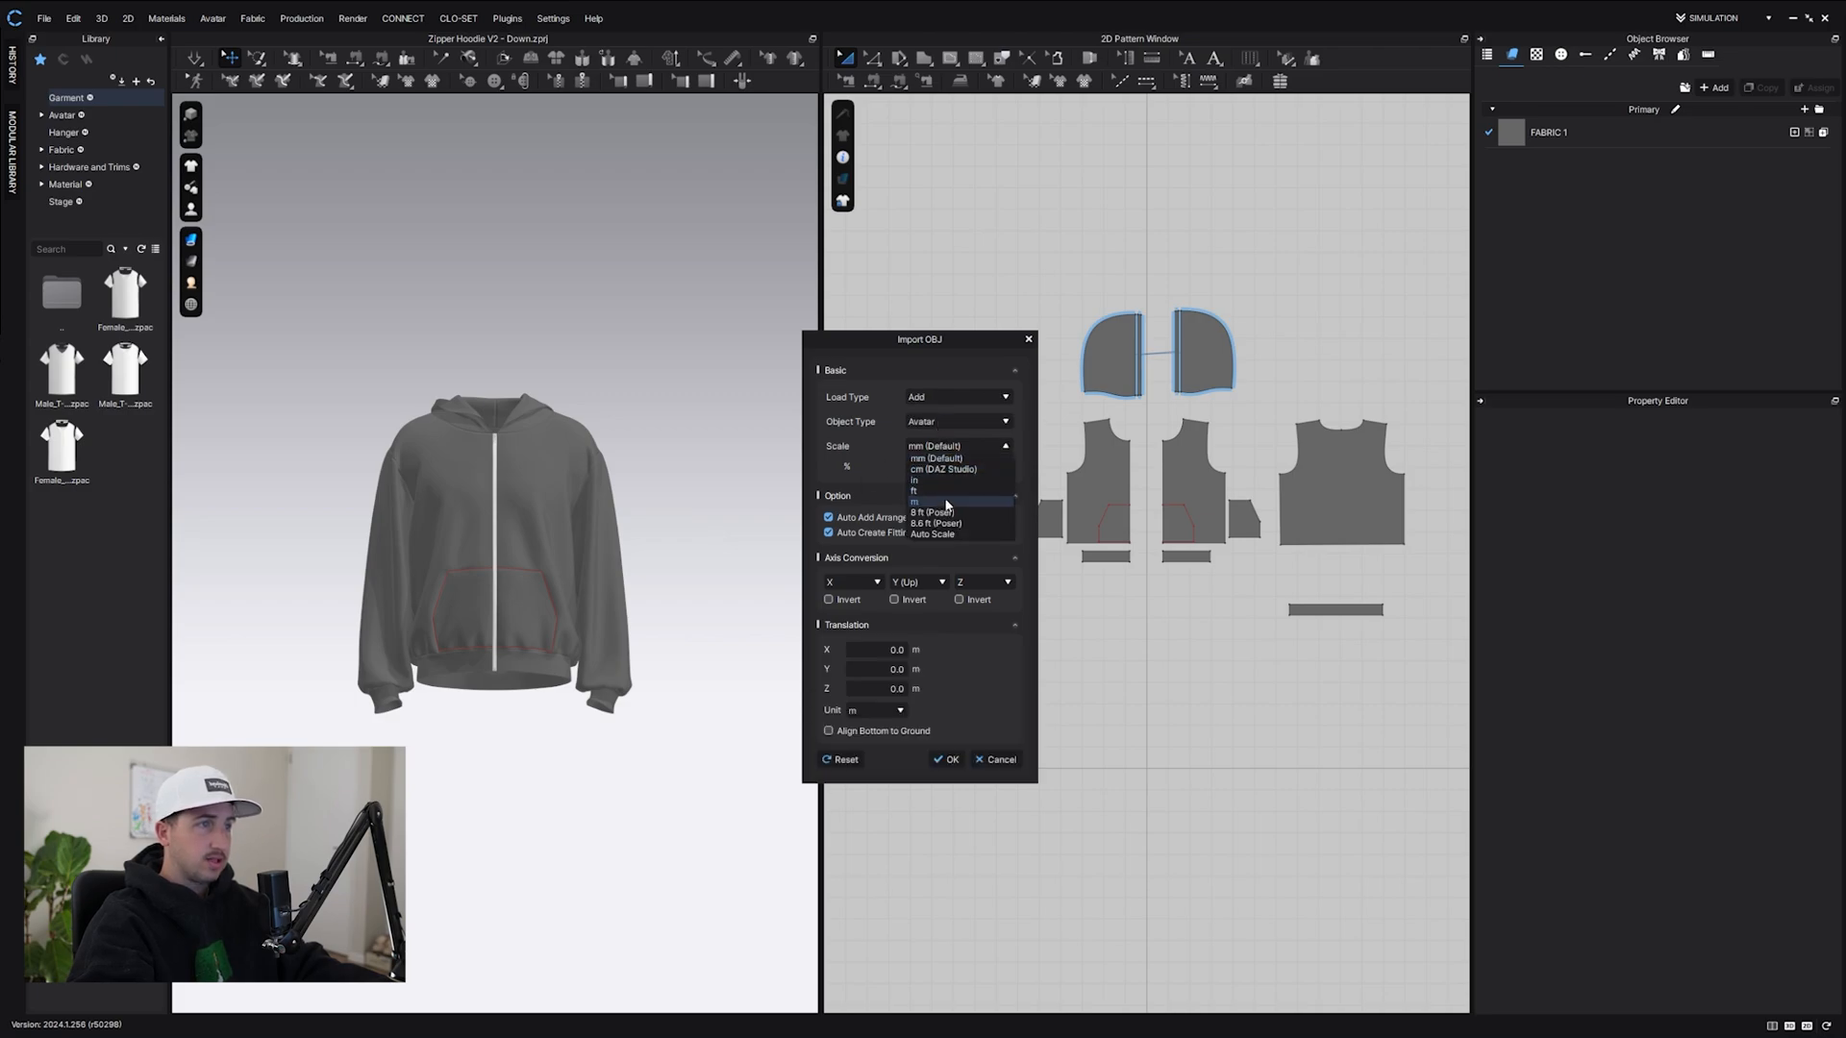
{"action": "left_click", "coordinate": [946, 760]}
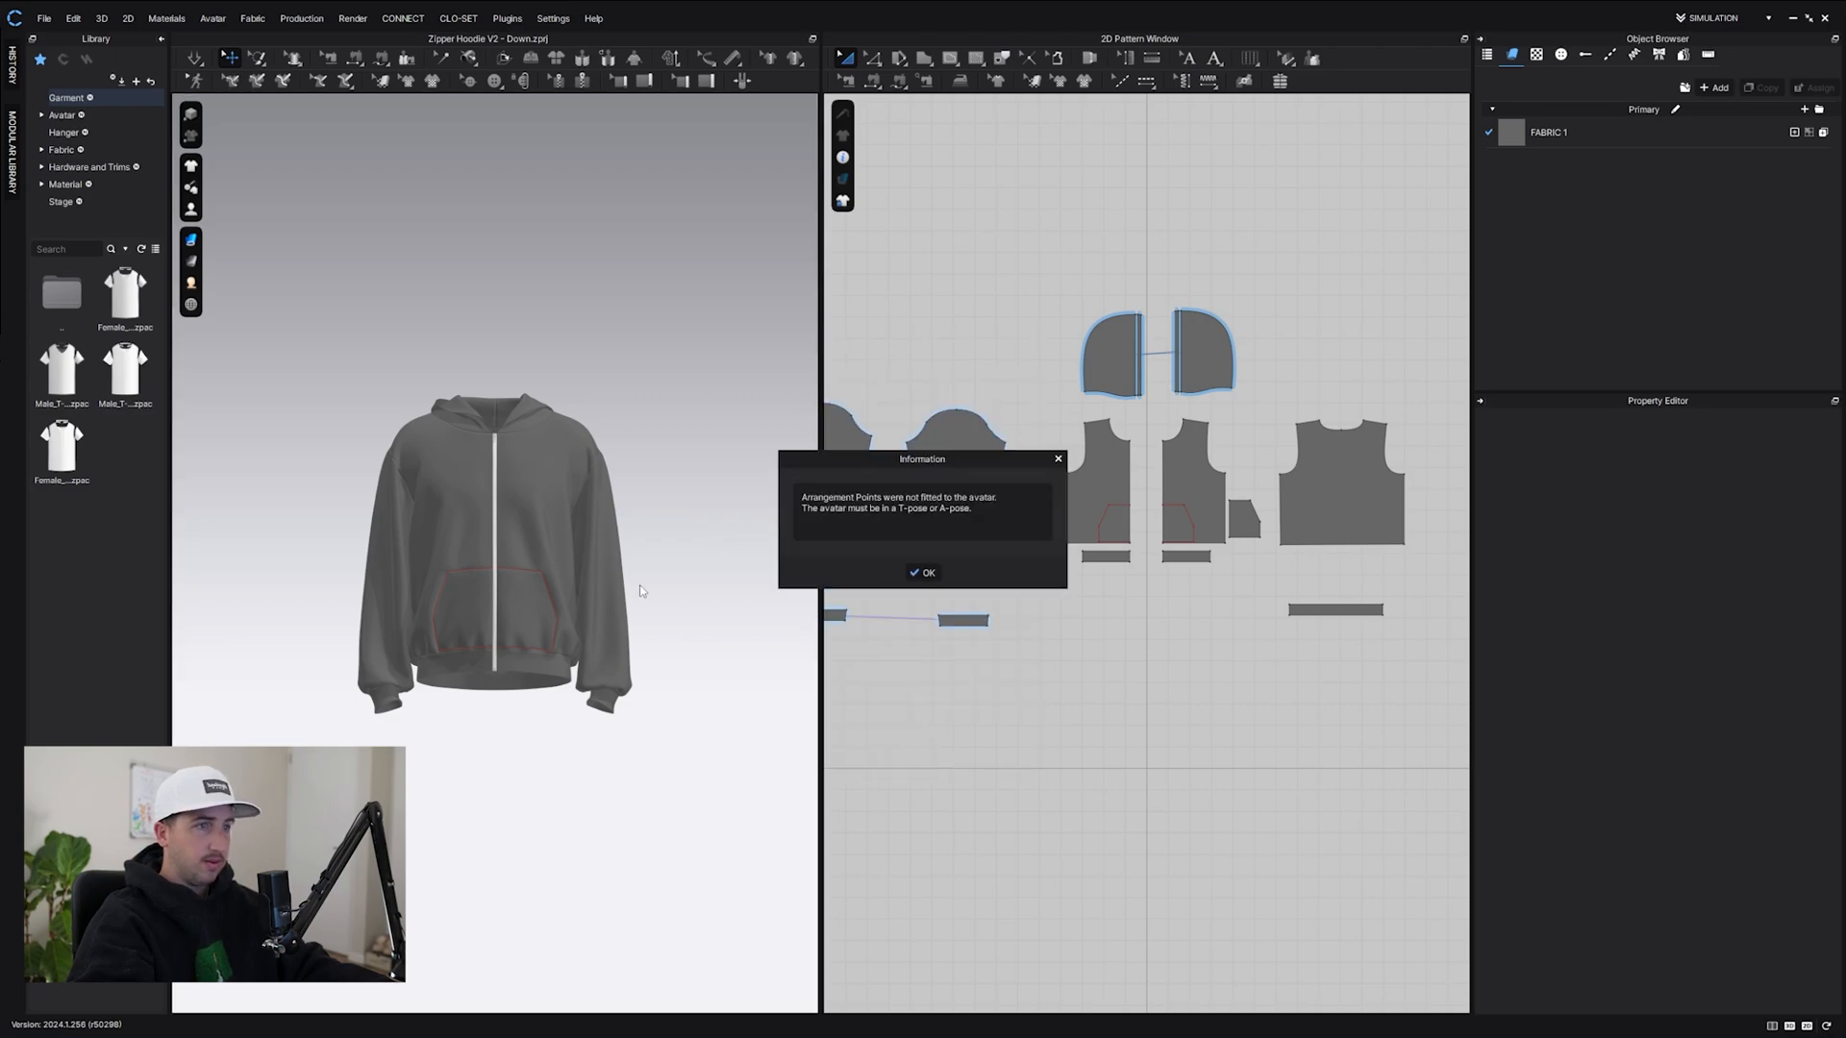
{"action": "left_click", "coordinate": [923, 573]}
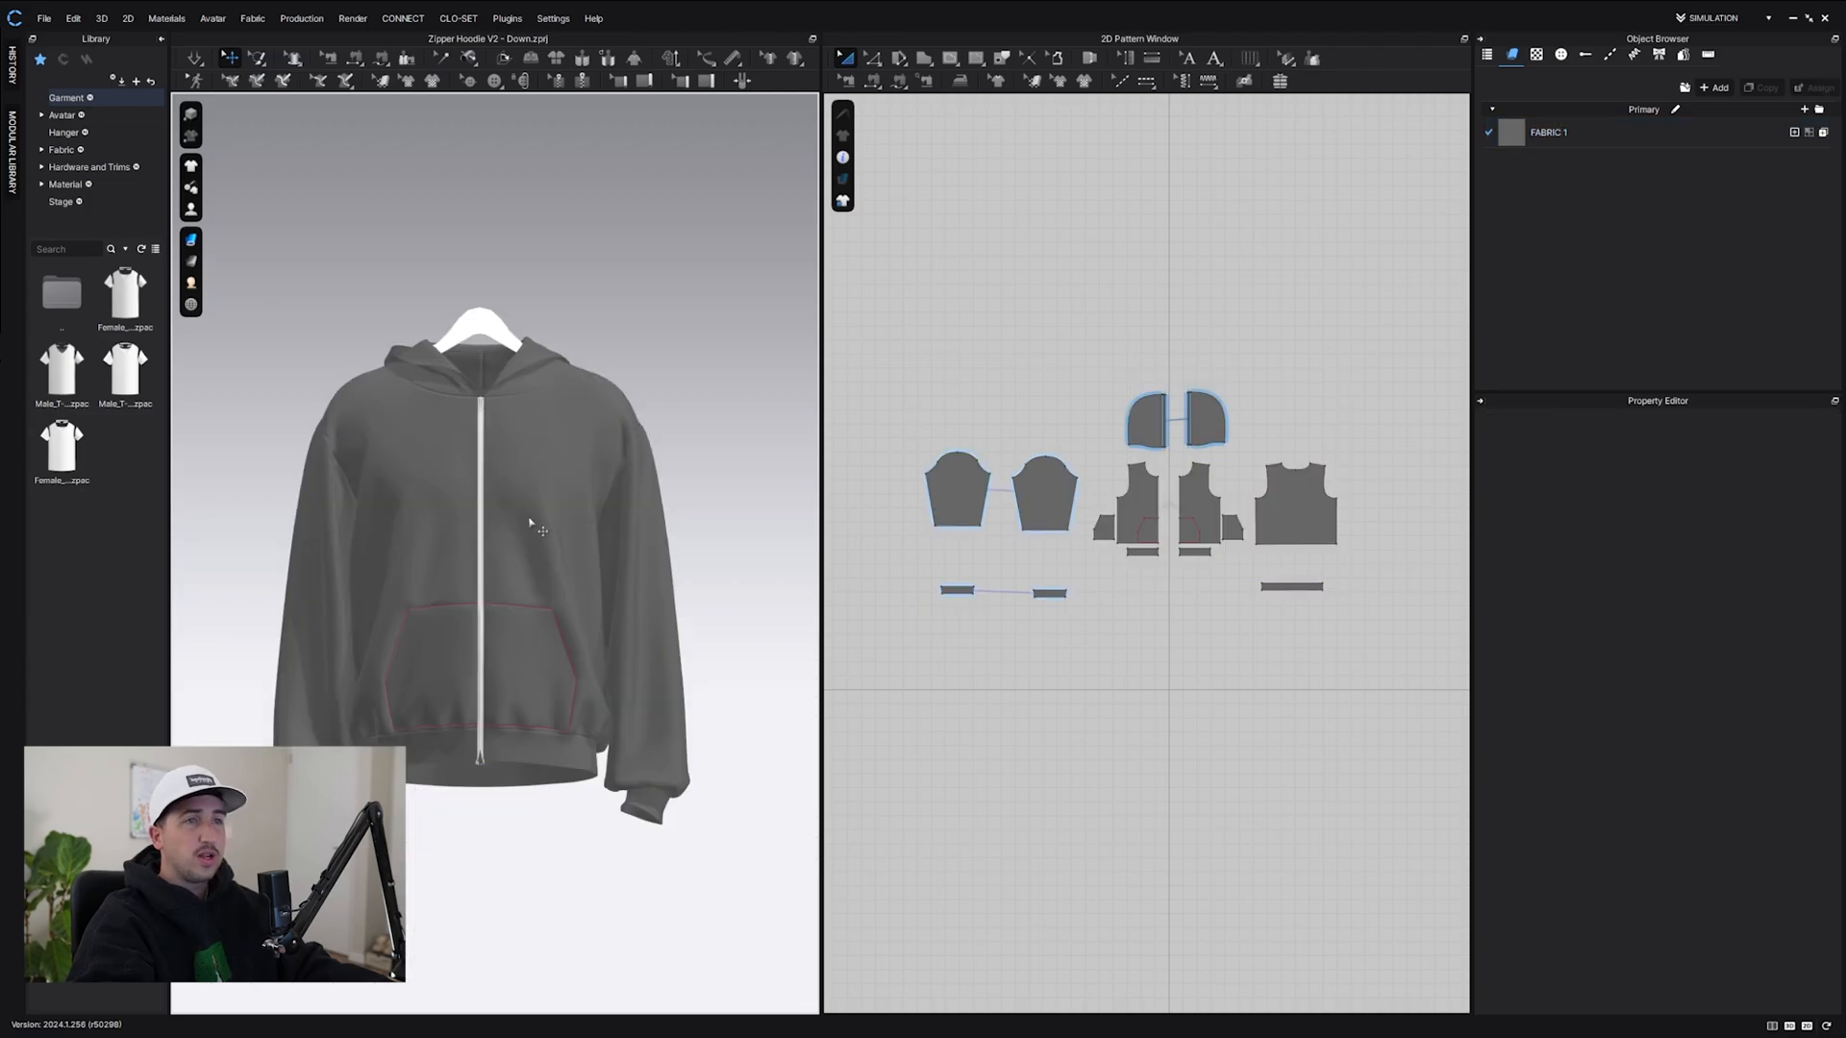
- Settle the hoodie on the hanger's shoulders, check the fit, and begin exporting the draped scene
{"action": "left_click_drag", "start_coordinate": [530, 517], "coordinate": [424, 354]}
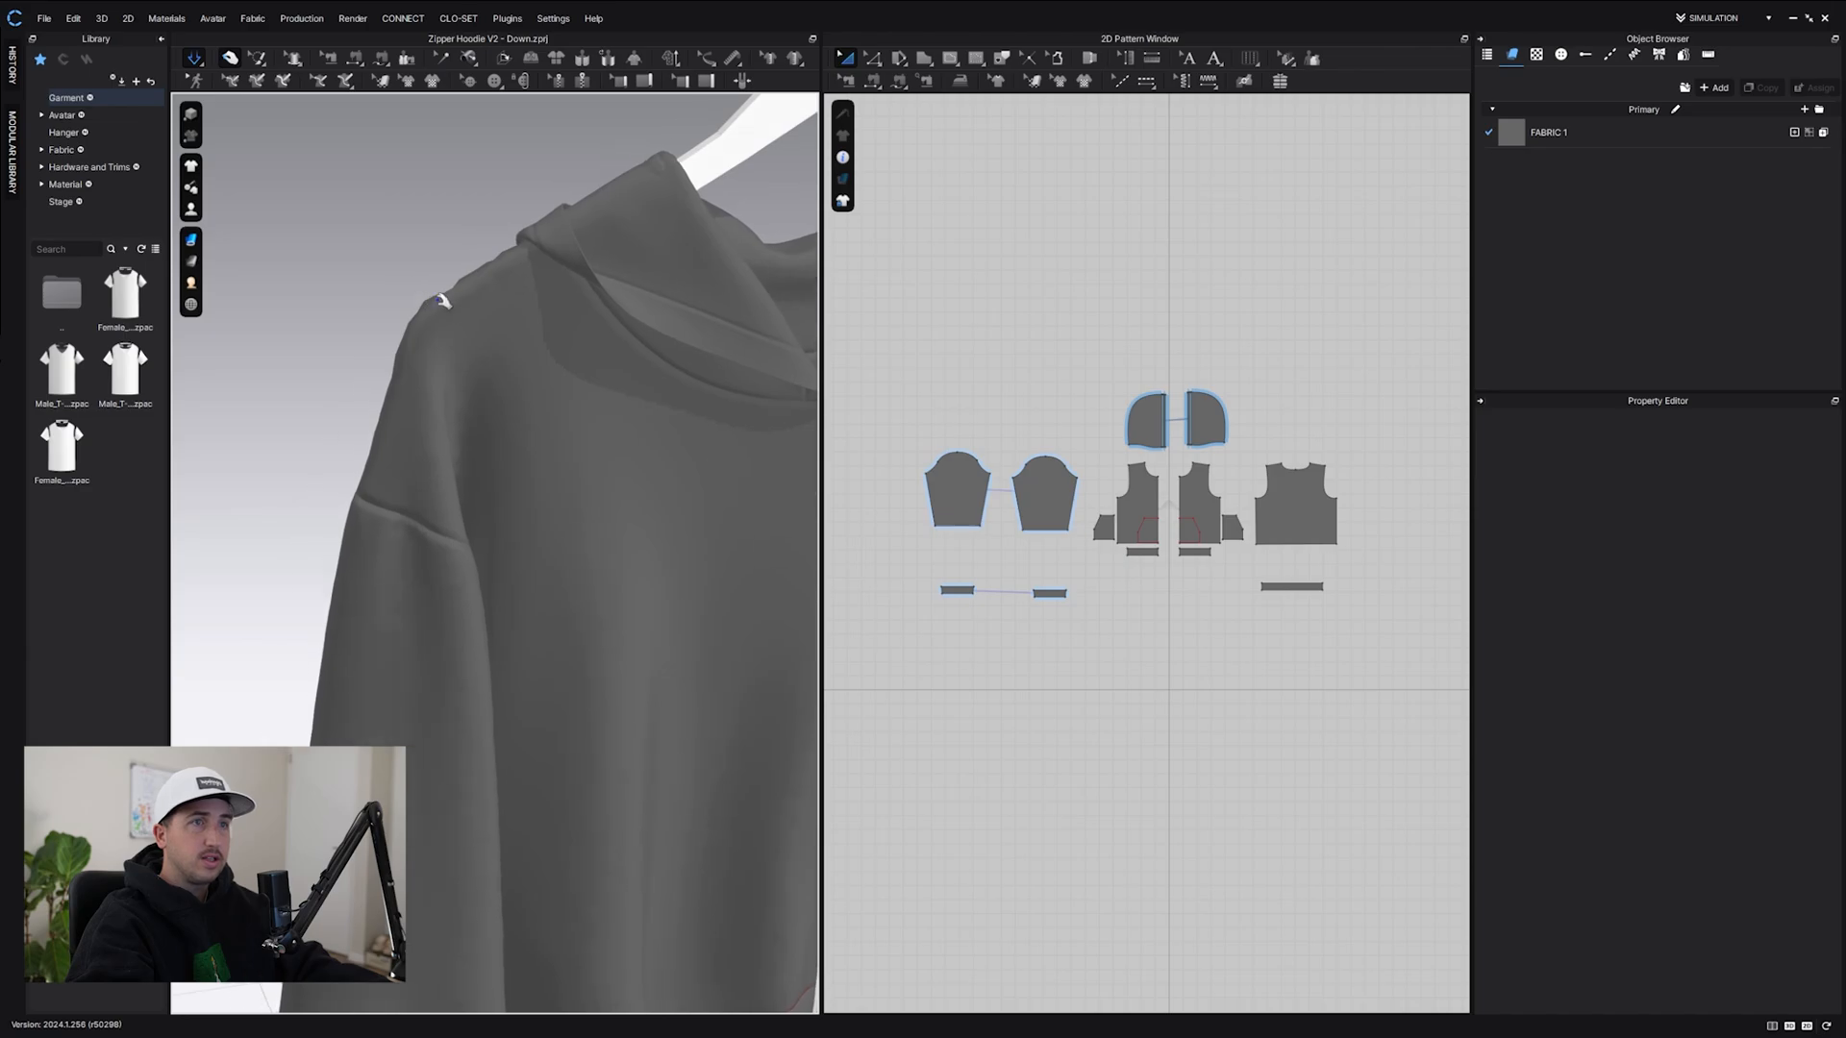
{"action": "left_click", "coordinate": [1137, 506]}
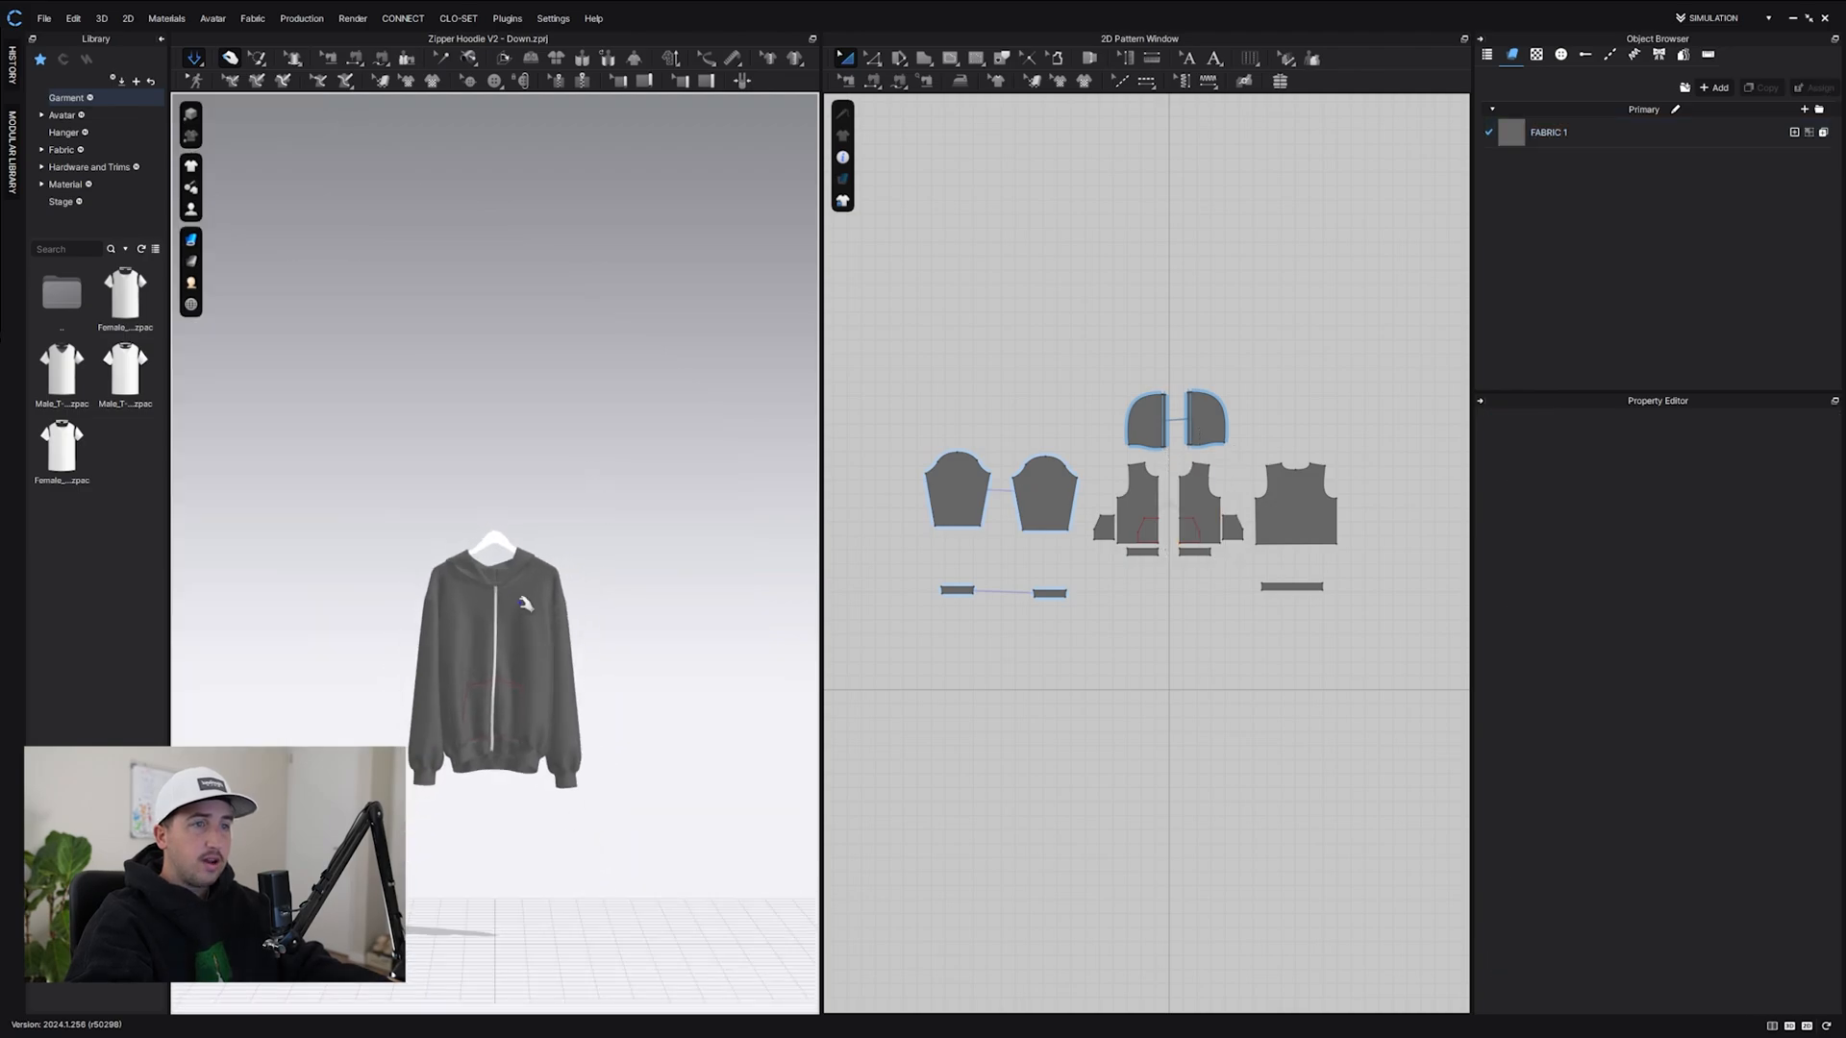
{"action": "left_click", "coordinate": [1158, 500]}
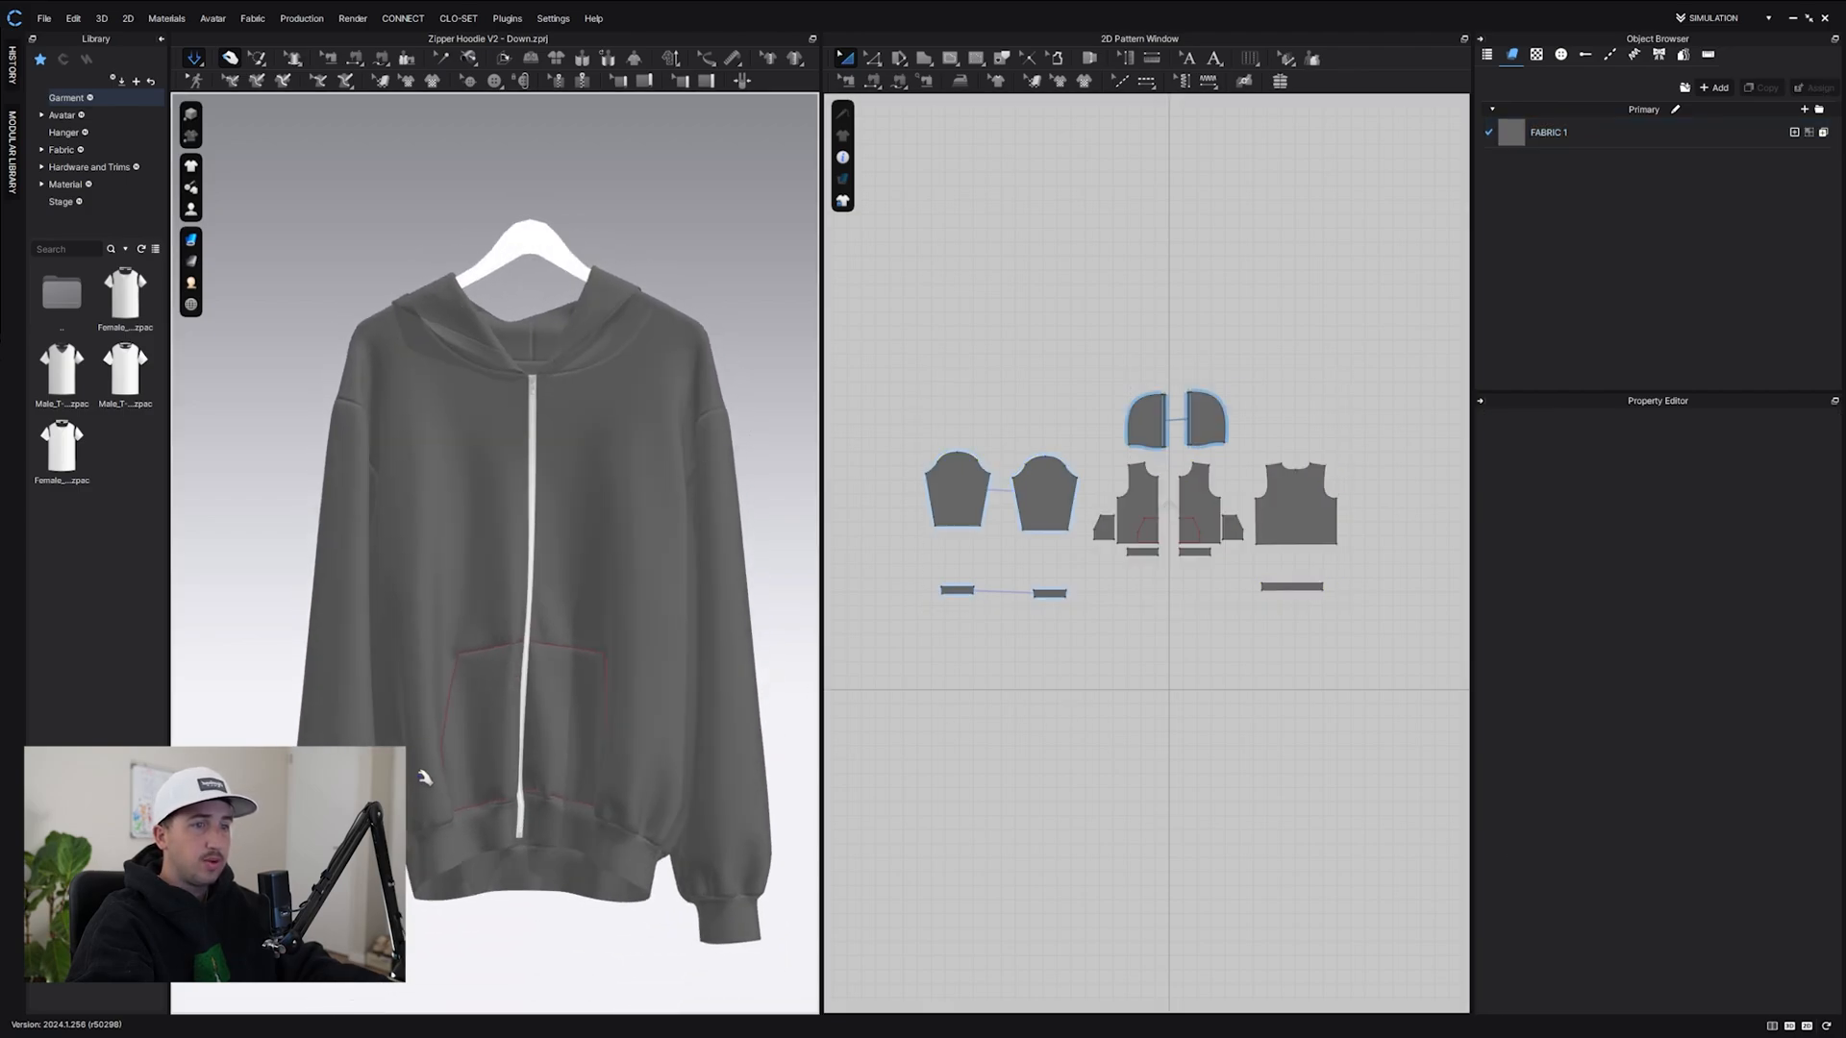
{"action": "left_click", "coordinate": [1192, 500]}
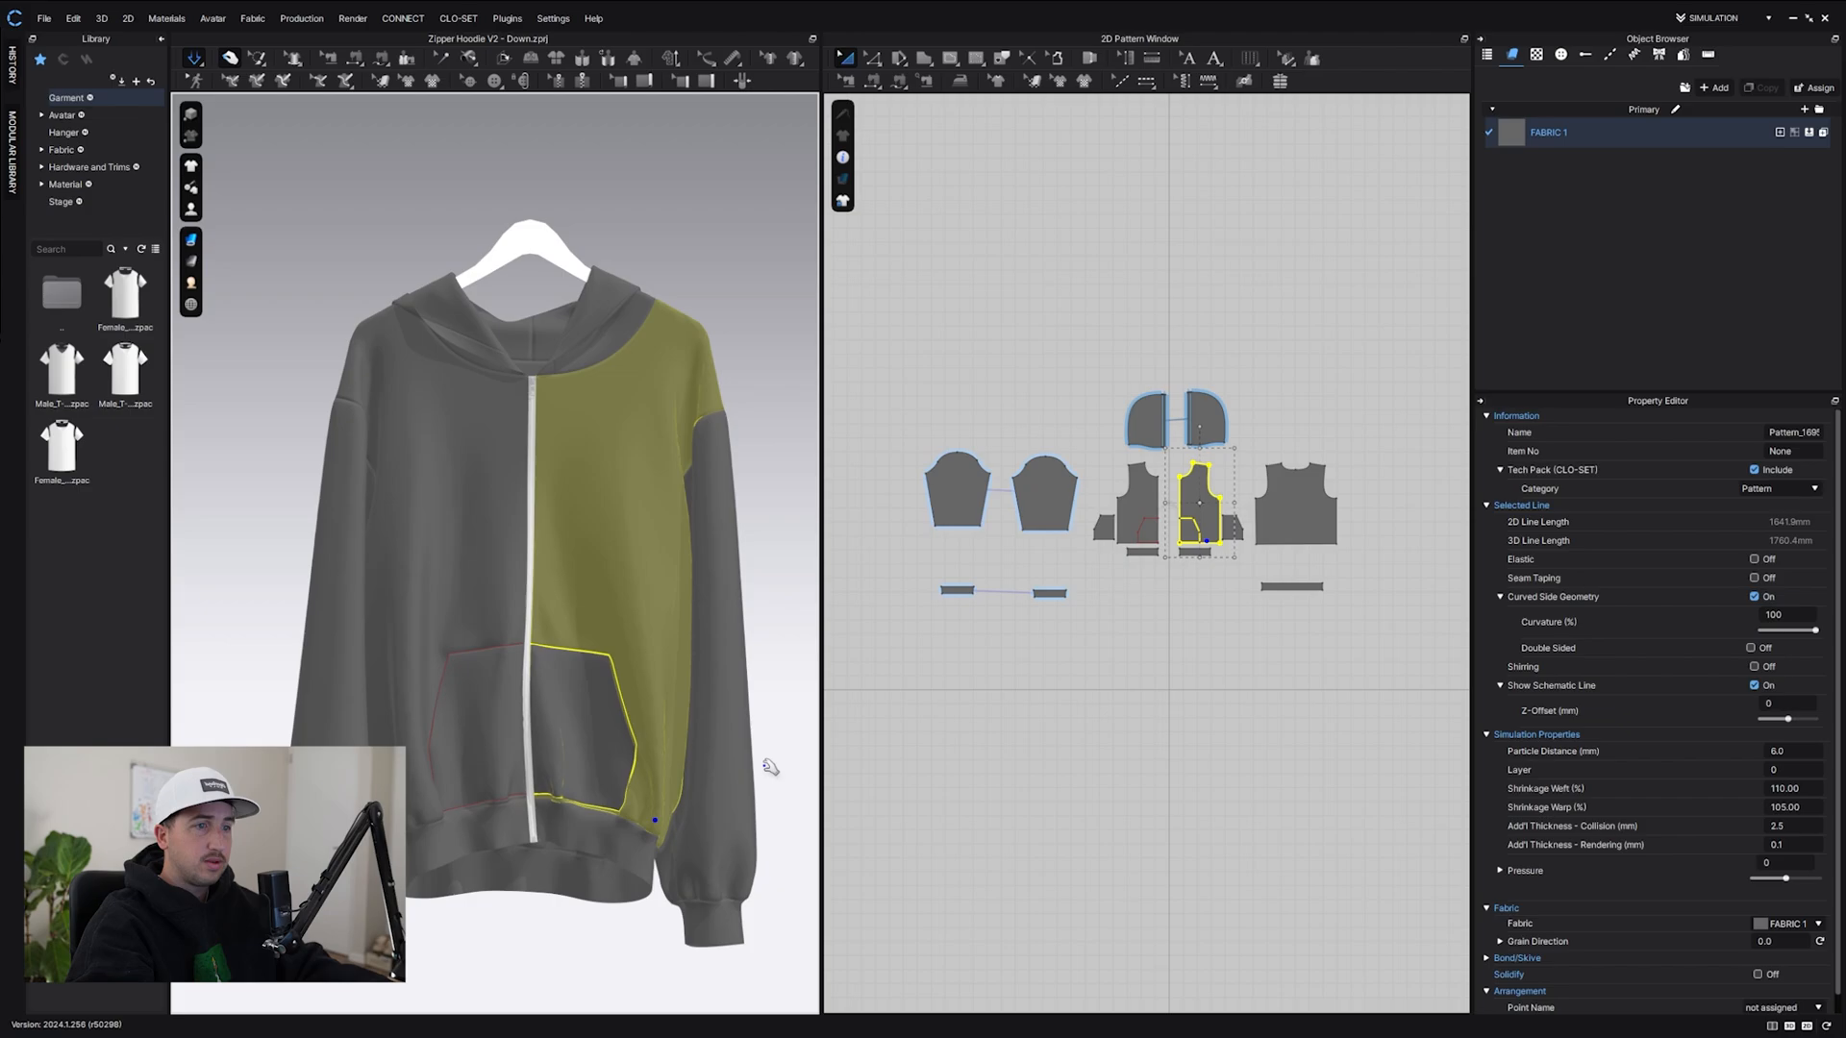
{"action": "left_click", "coordinate": [45, 18]}
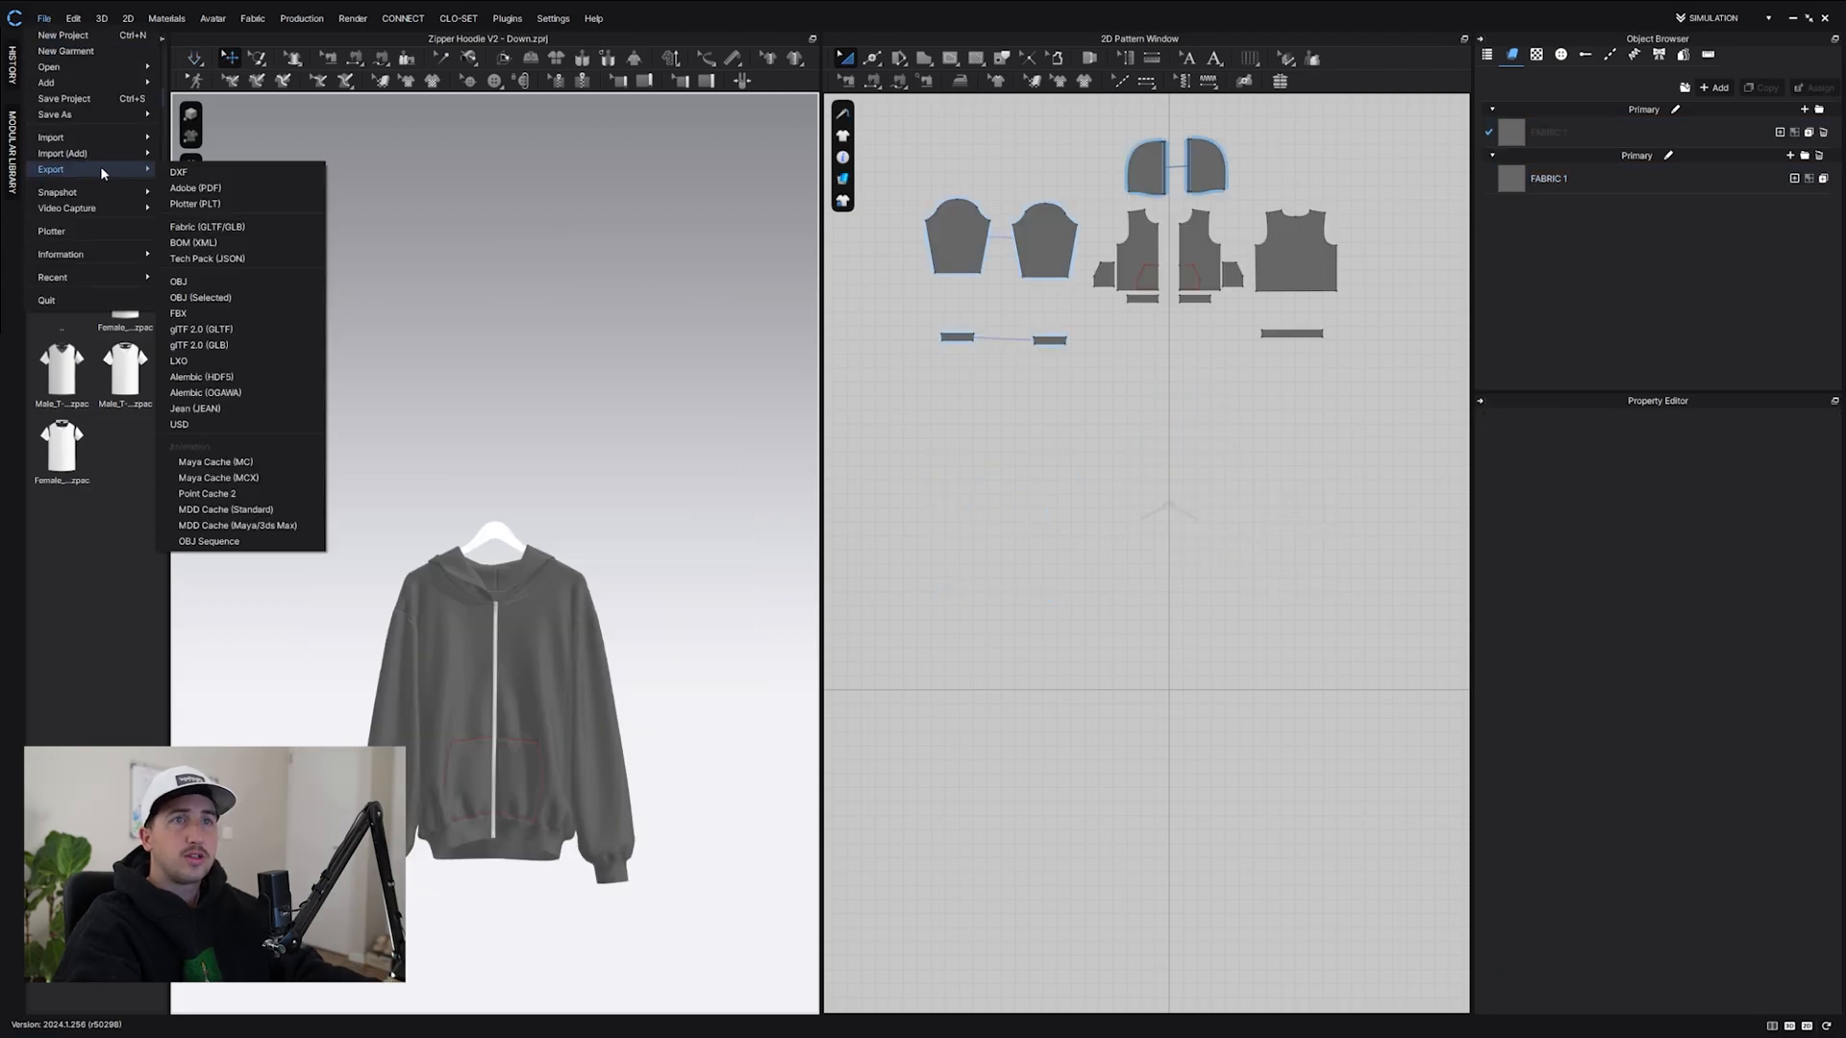
- Export all patterns and trims, avatars off, as a single thick unified-UV OBJ in metres
{"action": "left_click", "coordinate": [177, 281]}
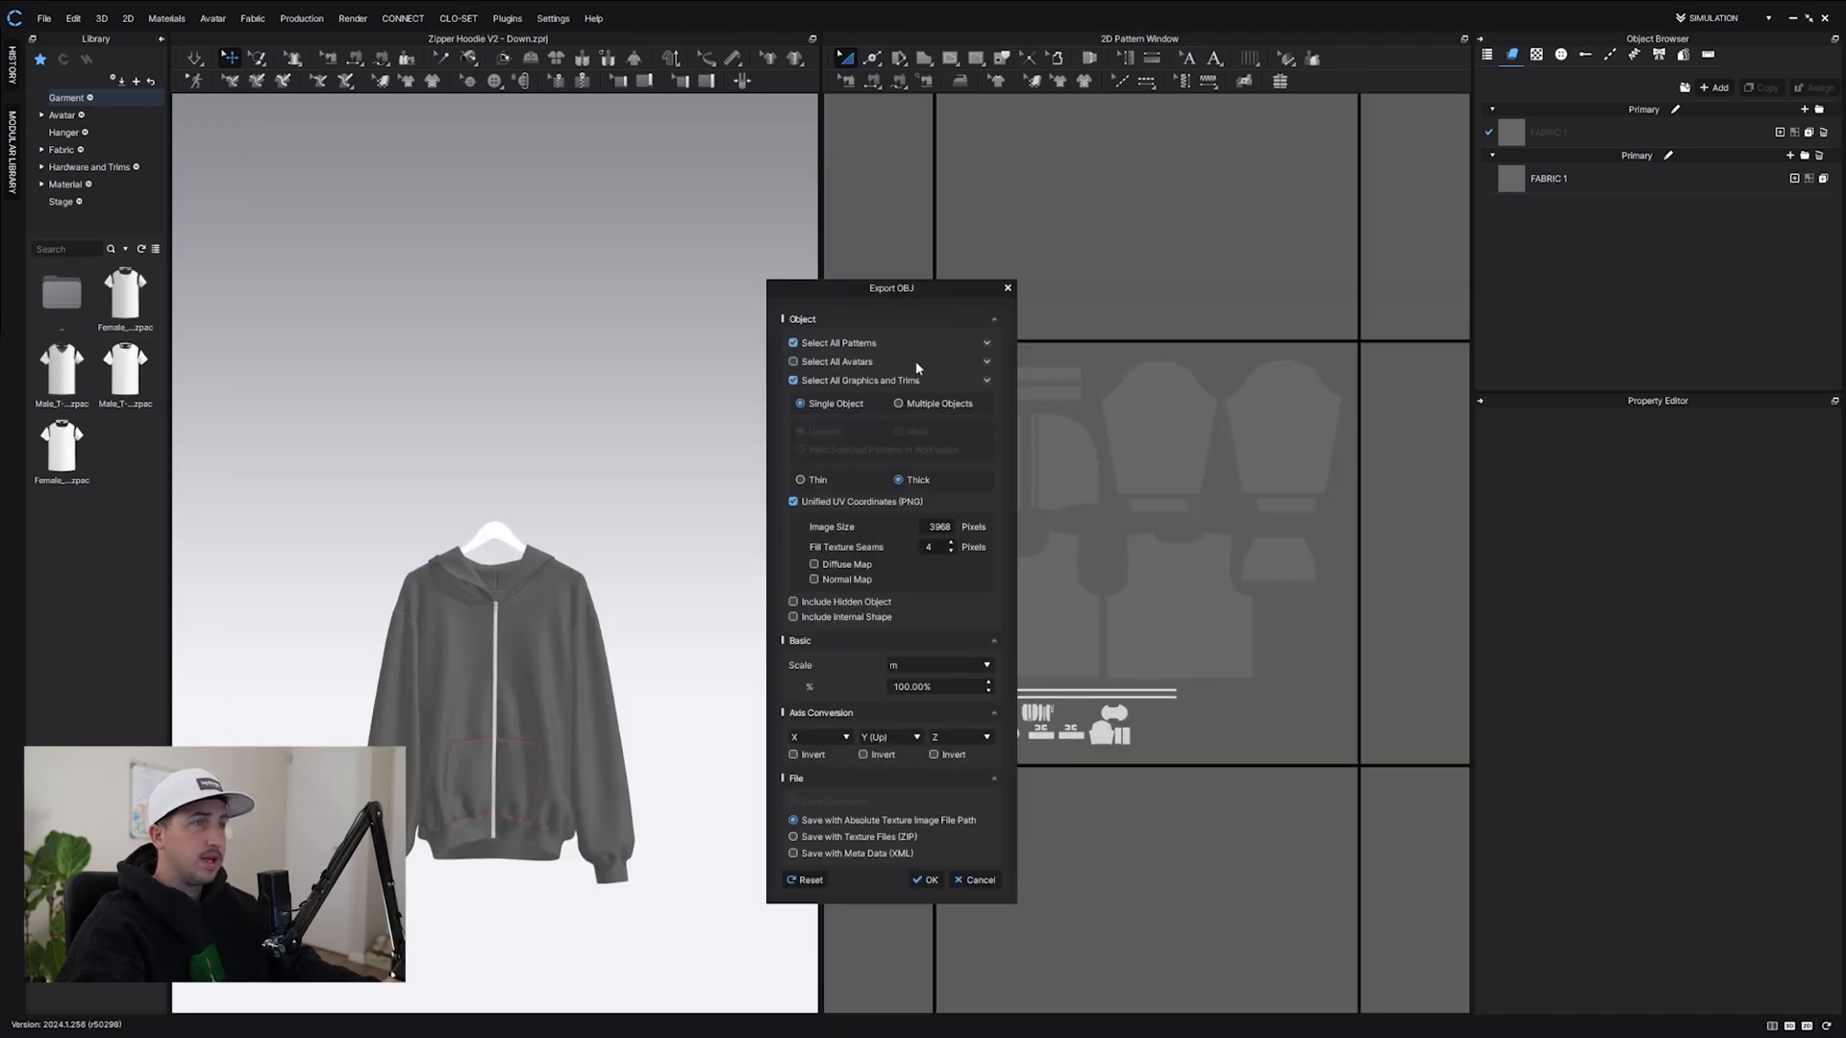
{"action": "left_click_drag", "start_coordinate": [890, 287], "coordinate": [844, 183]}
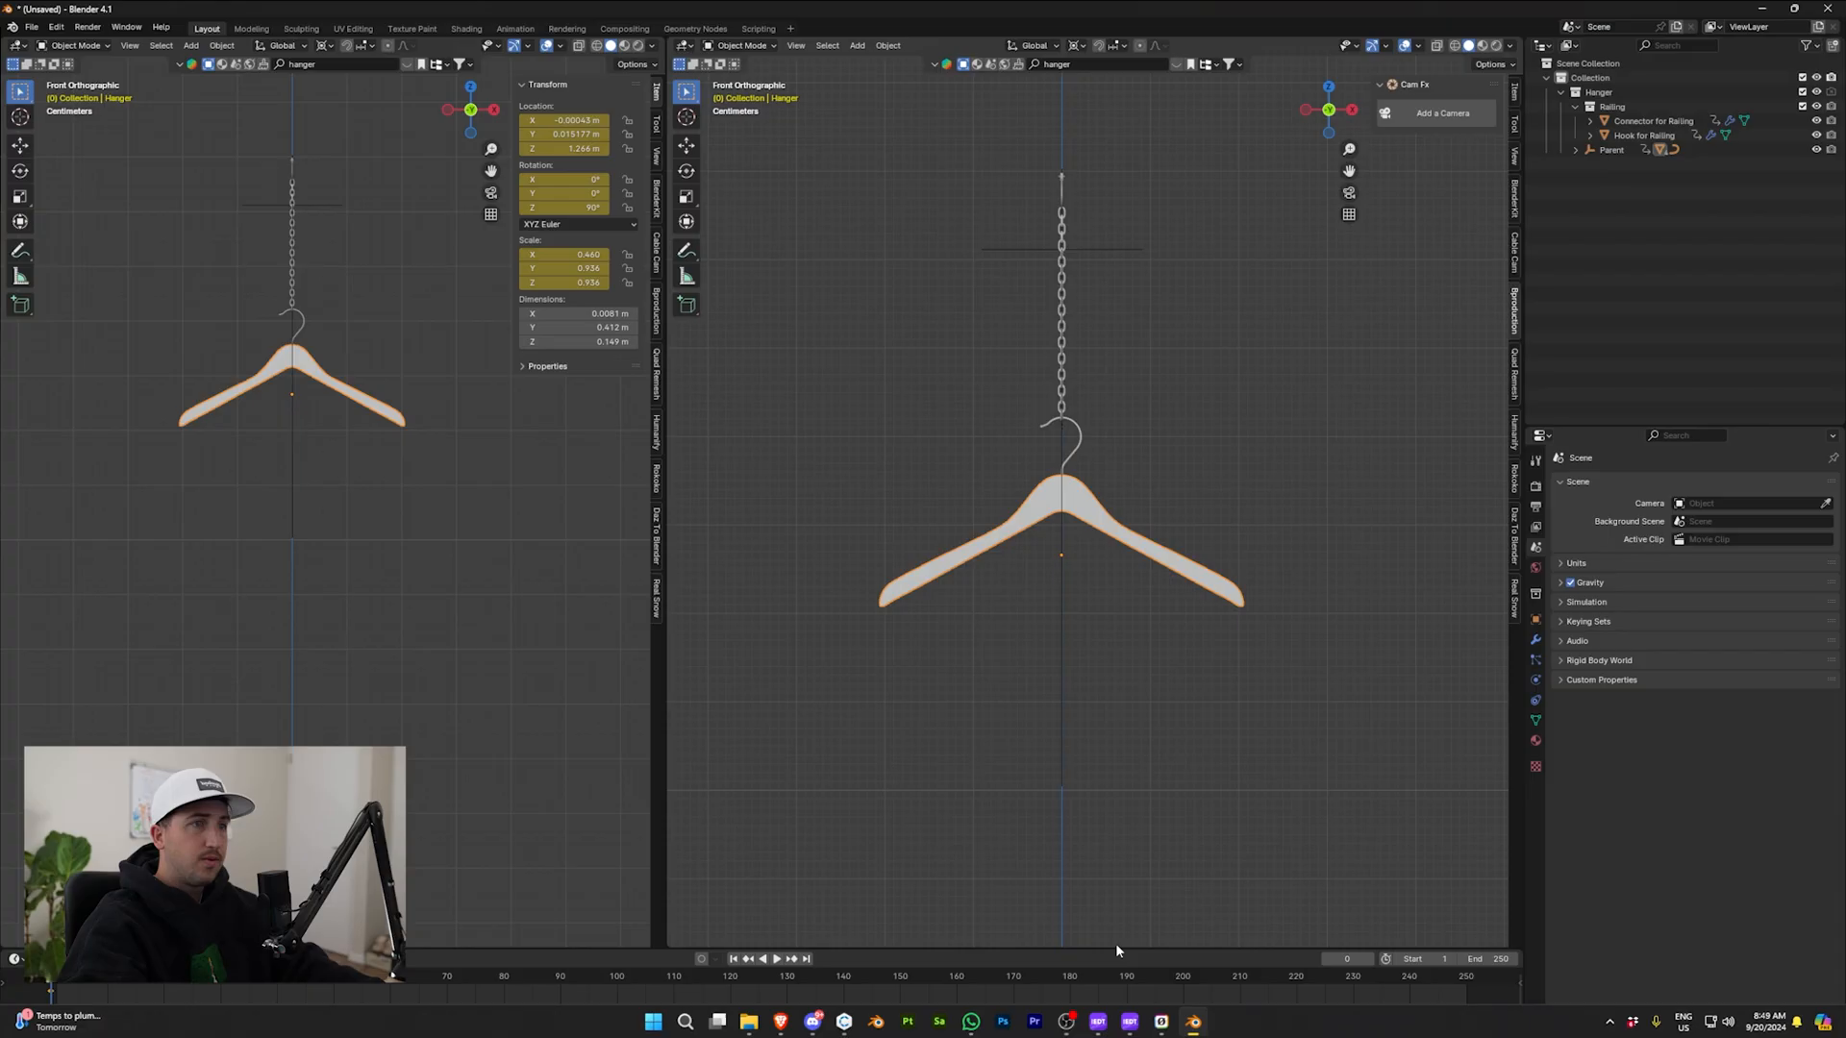
- Import the hoodie OBJ from Zipper Hoodie V2's export folder so Hanger_Hoodie sits on the hanger
{"action": "left_click", "coordinate": [32, 25]}
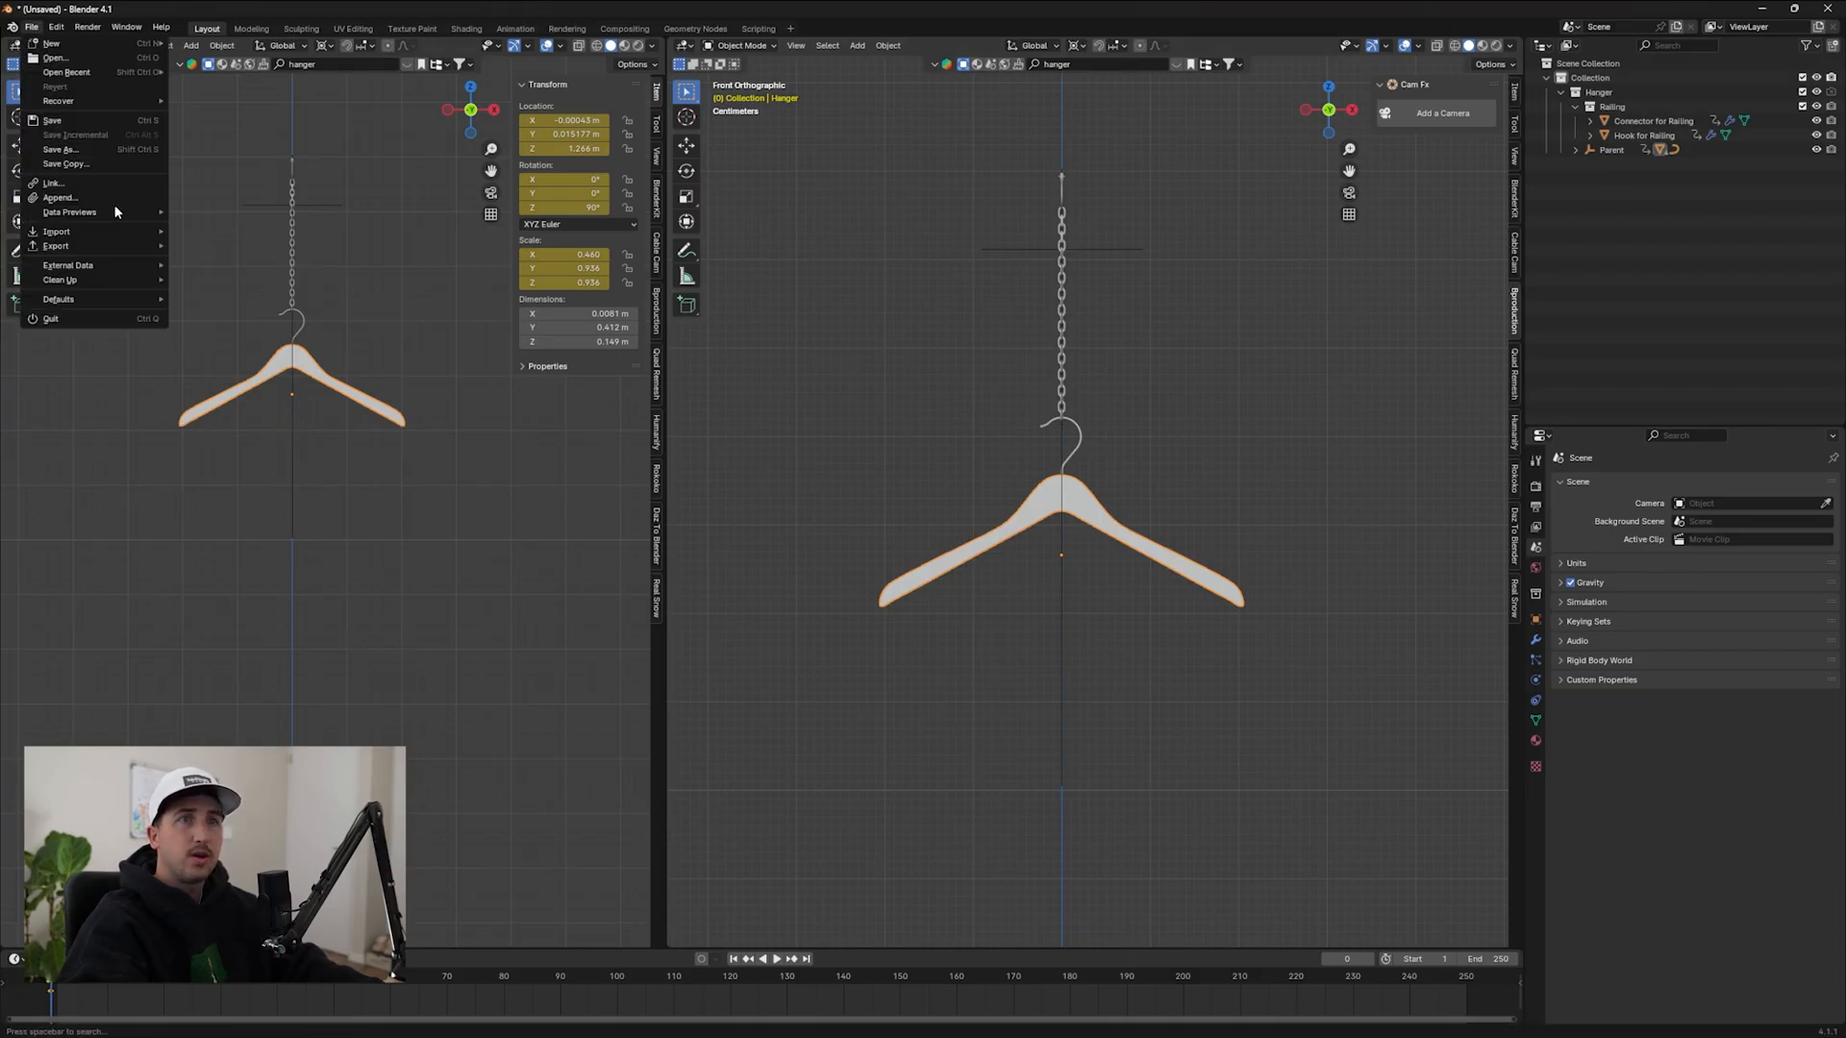
{"action": "left_click", "coordinate": [55, 231]}
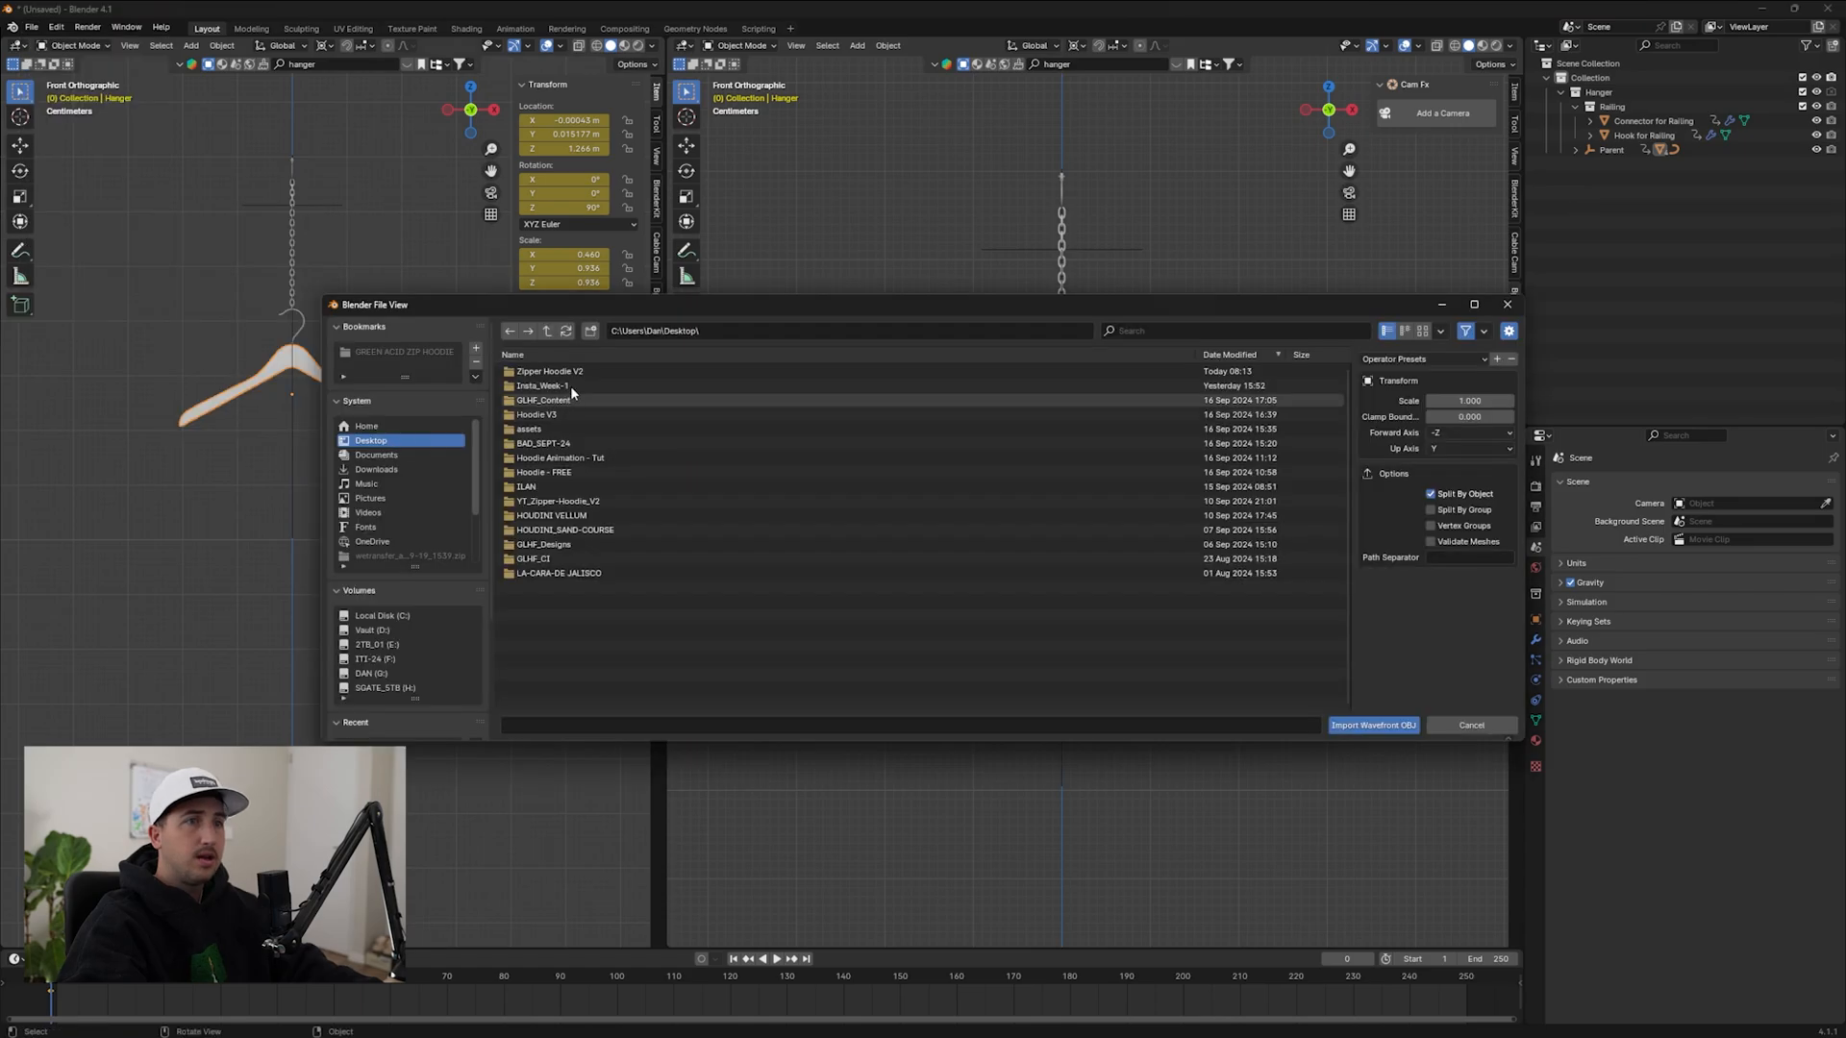
{"action": "double_click", "coordinate": [550, 372]}
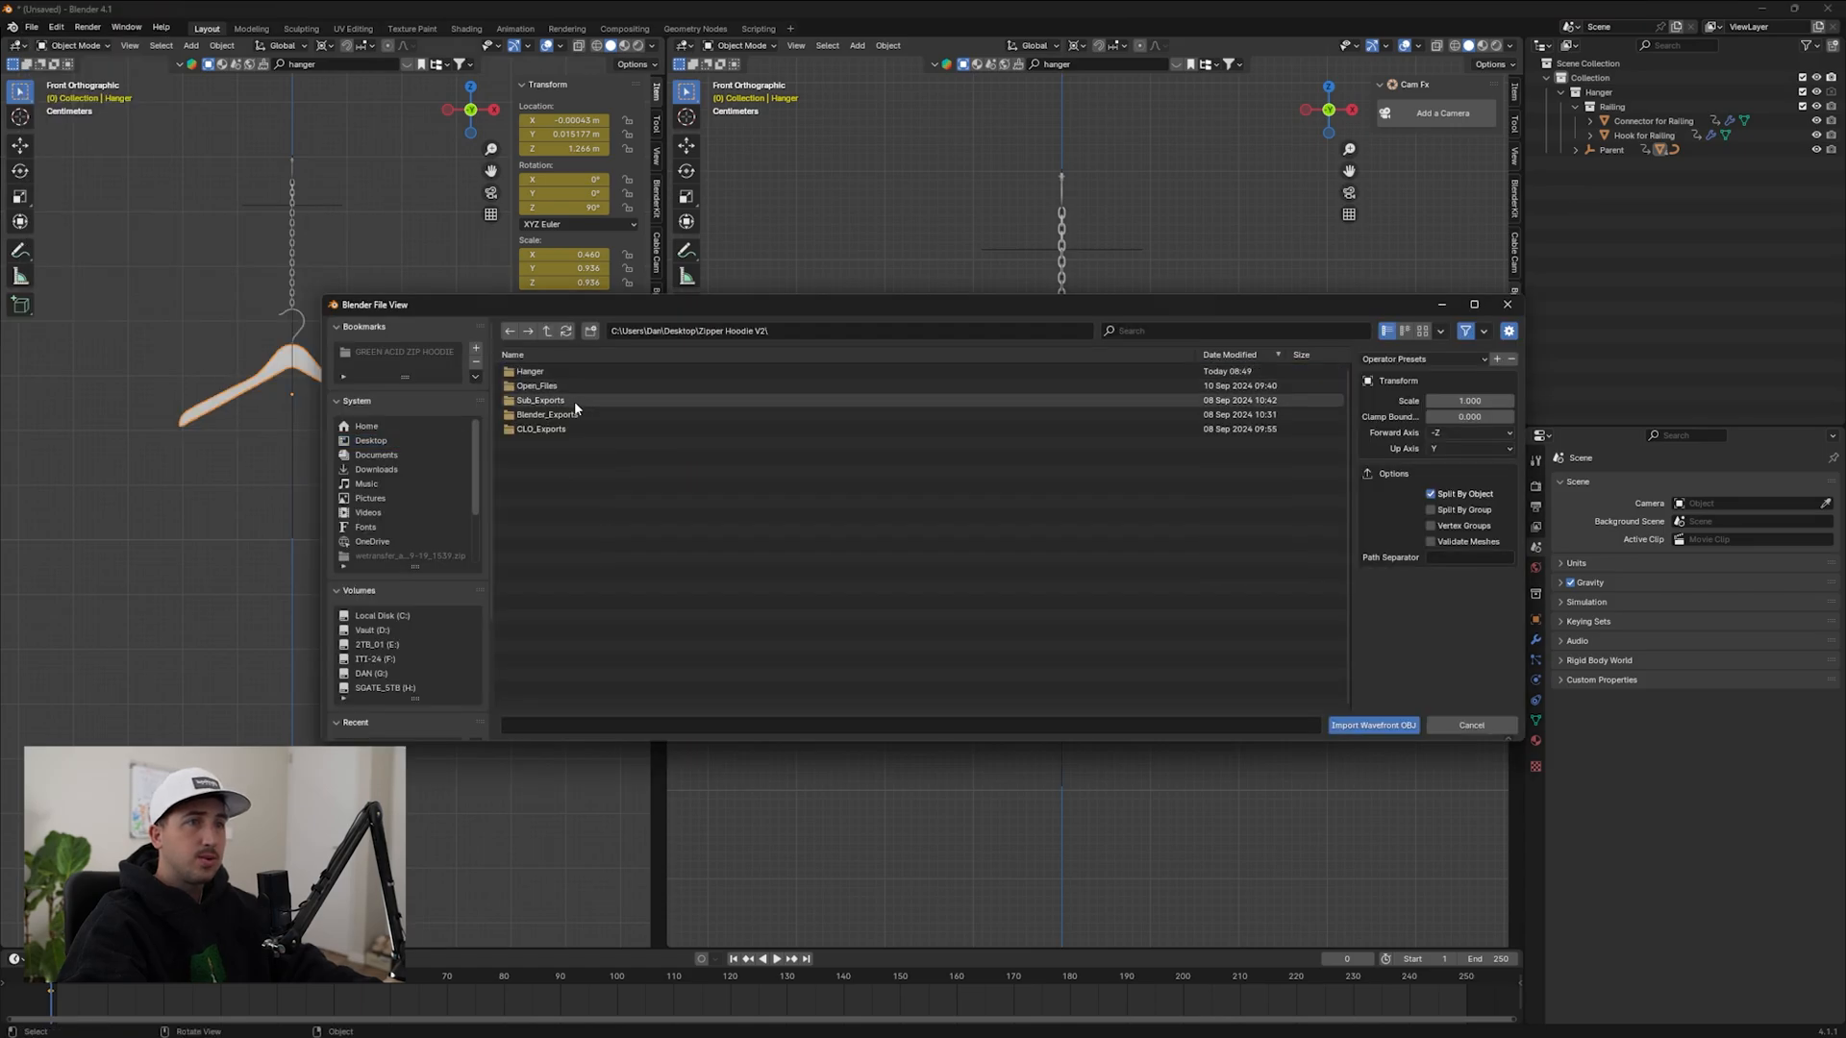
{"action": "left_click", "coordinate": [1374, 725]}
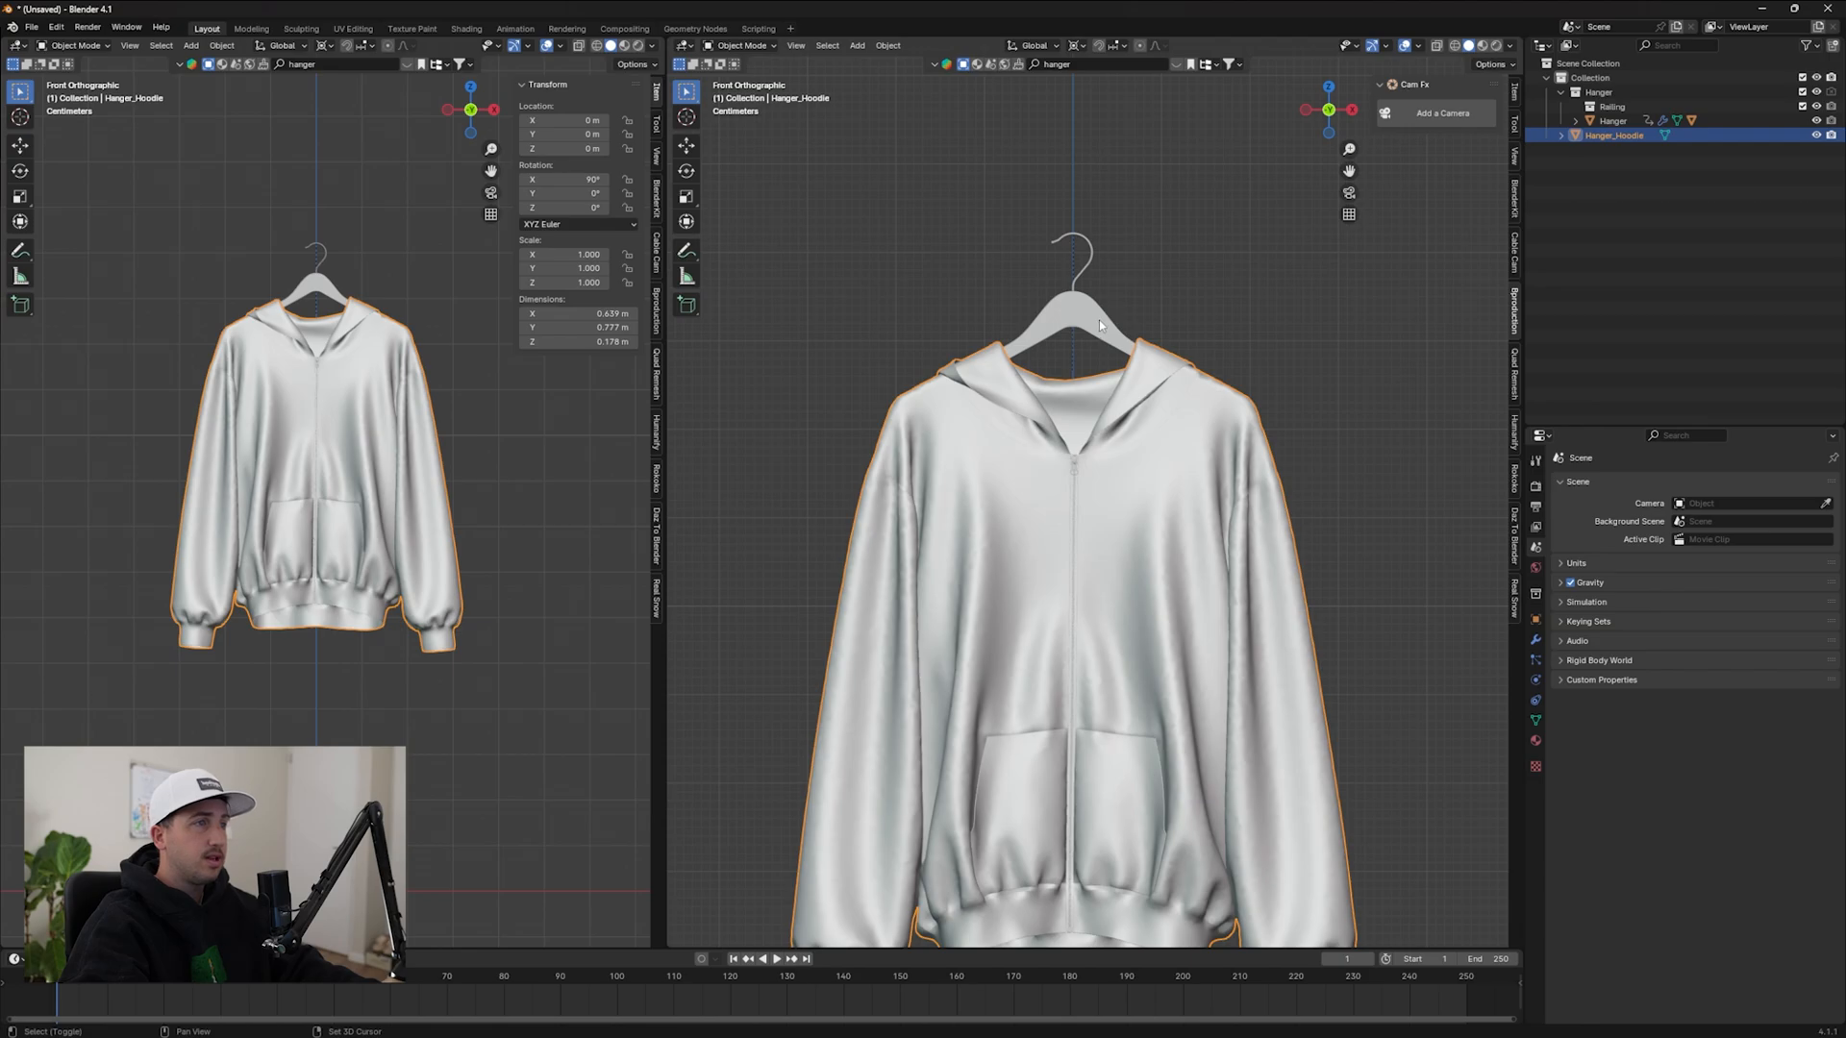
- Make the hanger the parent object of the hoodie via Parent > Object
{"action": "right_click", "coordinate": [1065, 325]}
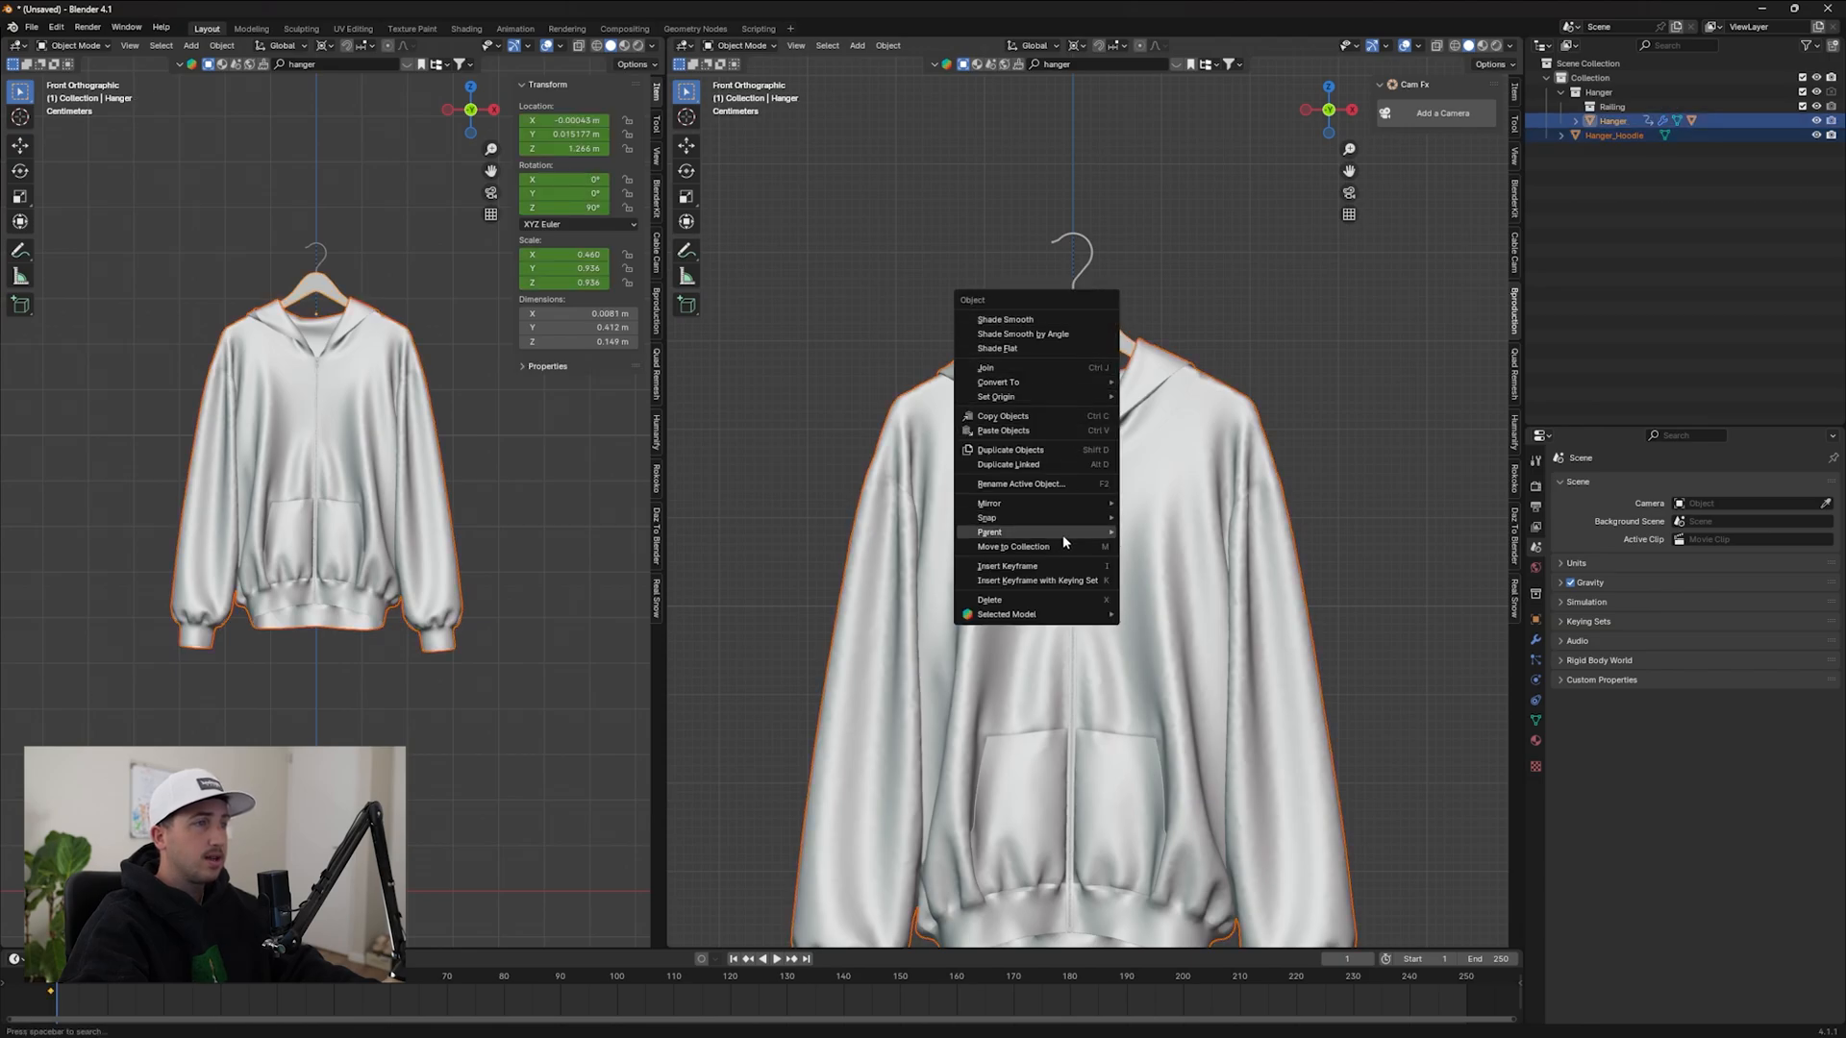
{"action": "left_click", "coordinate": [988, 533]}
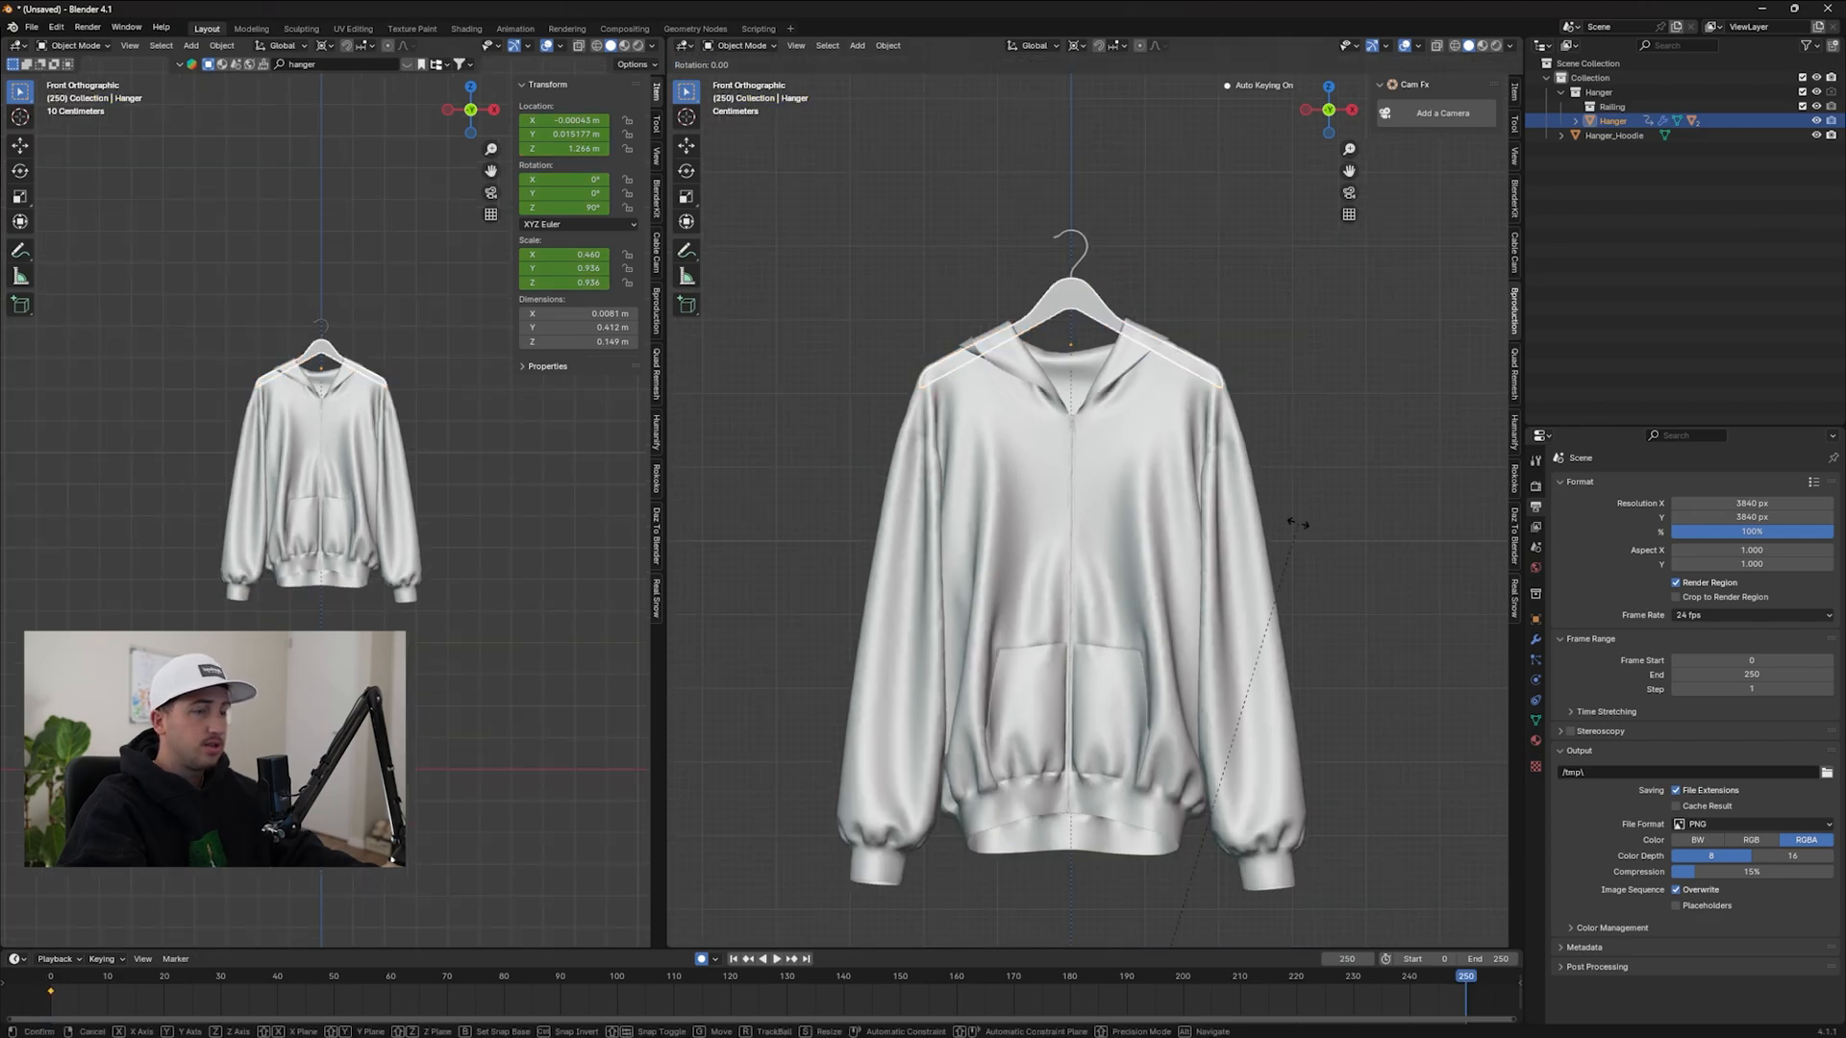
- Rotate the hanger 360° about Z at frame 250, set linear interpolation, and play from frame 0
{"action": "key", "text": "z"}
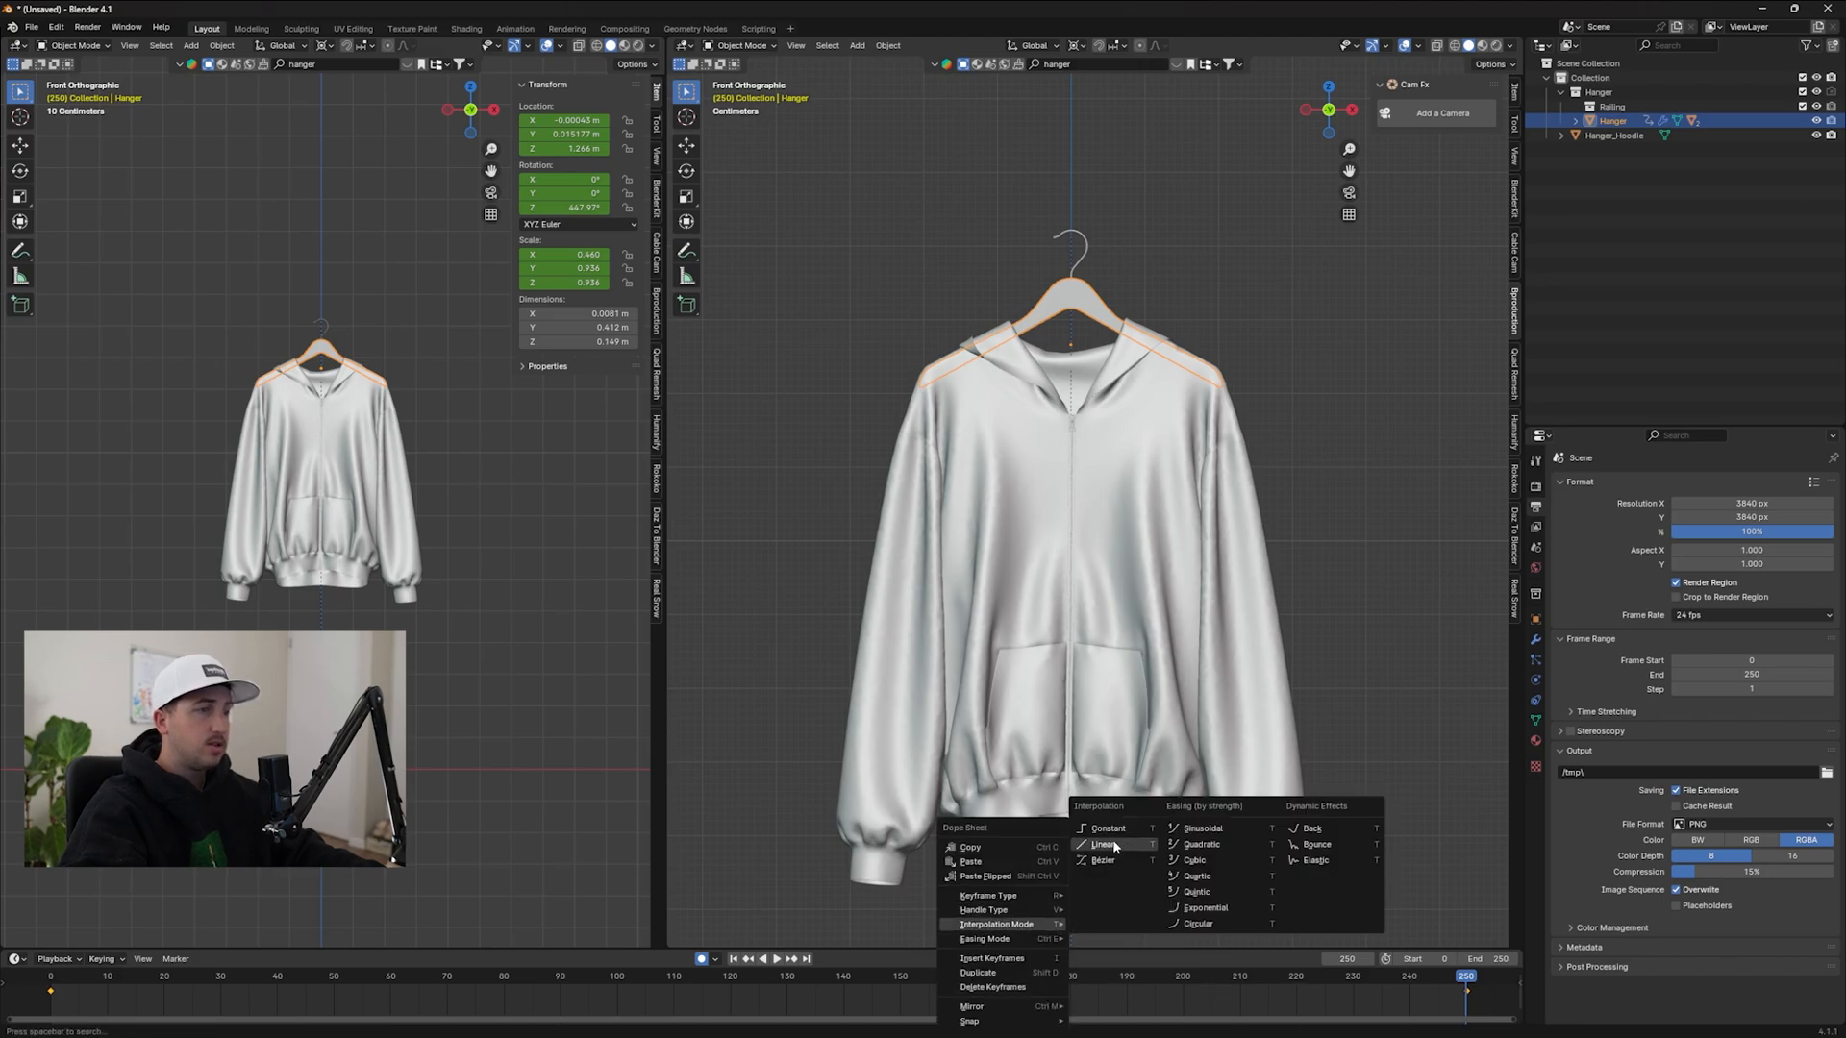
{"action": "left_click", "coordinate": [1099, 846]}
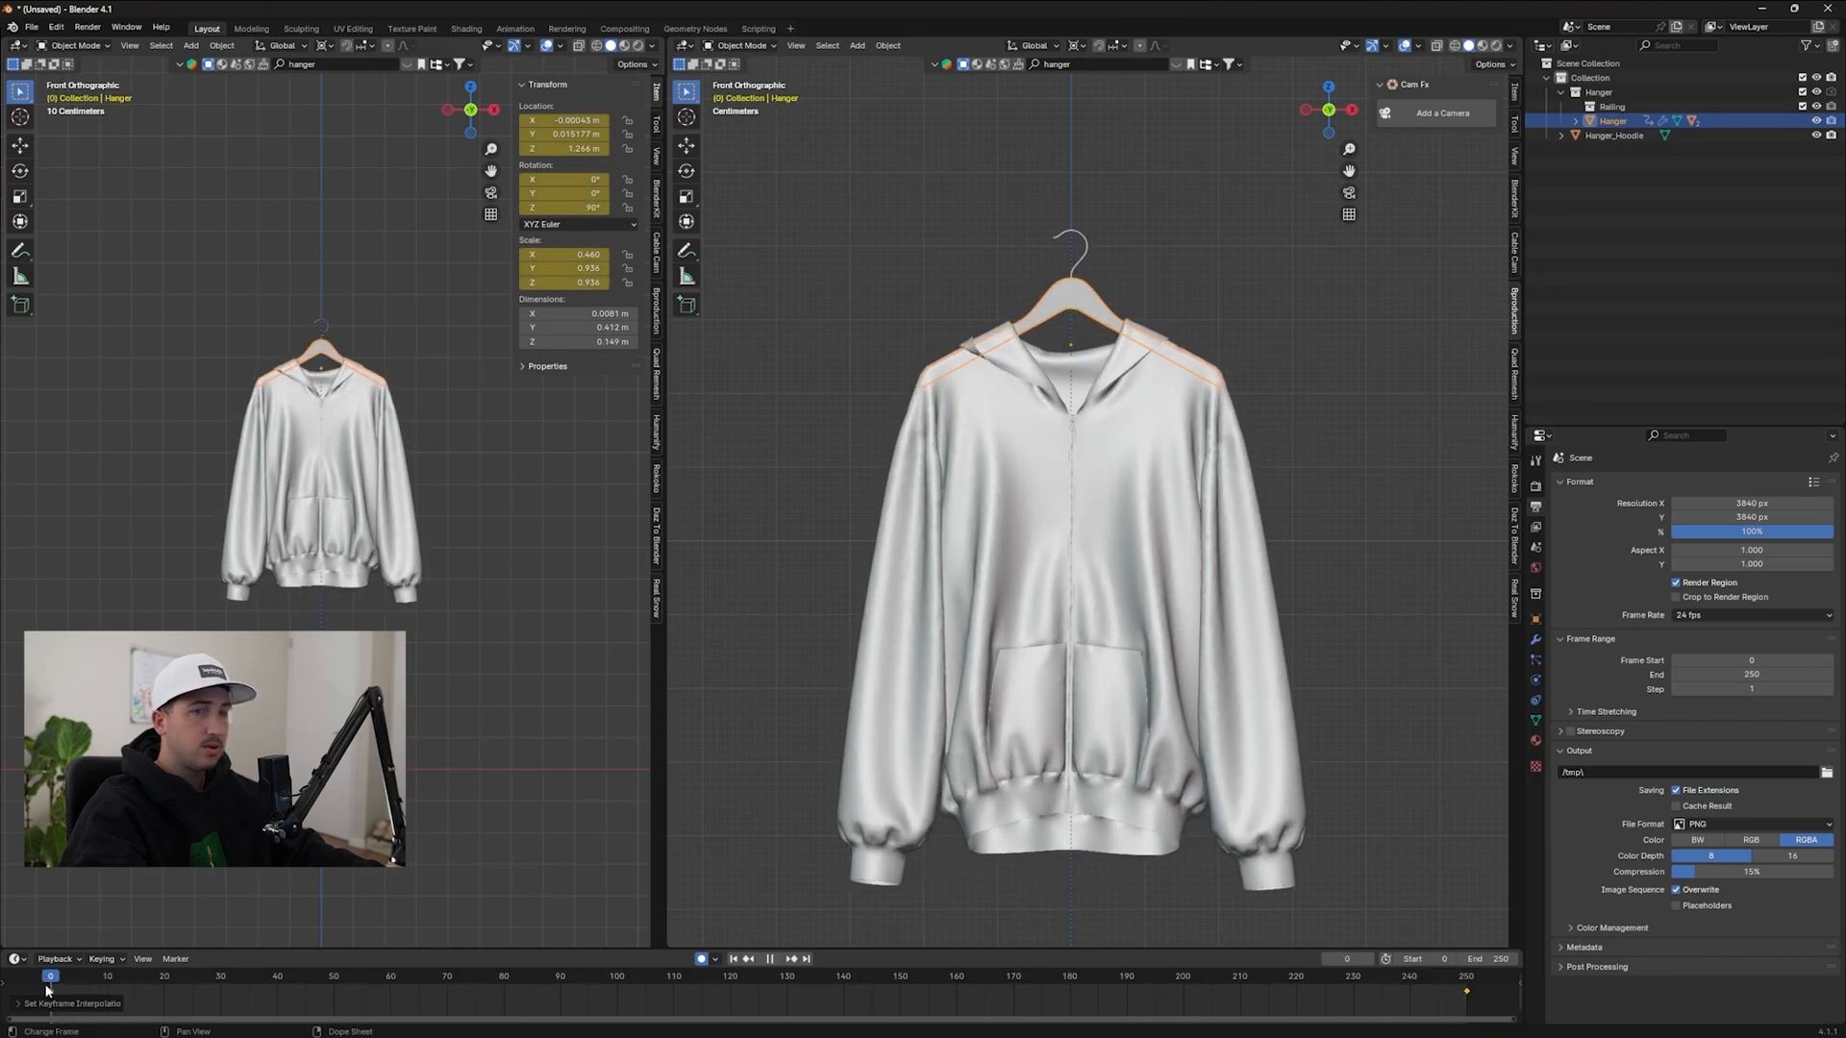
{"action": "left_click", "coordinate": [770, 958]}
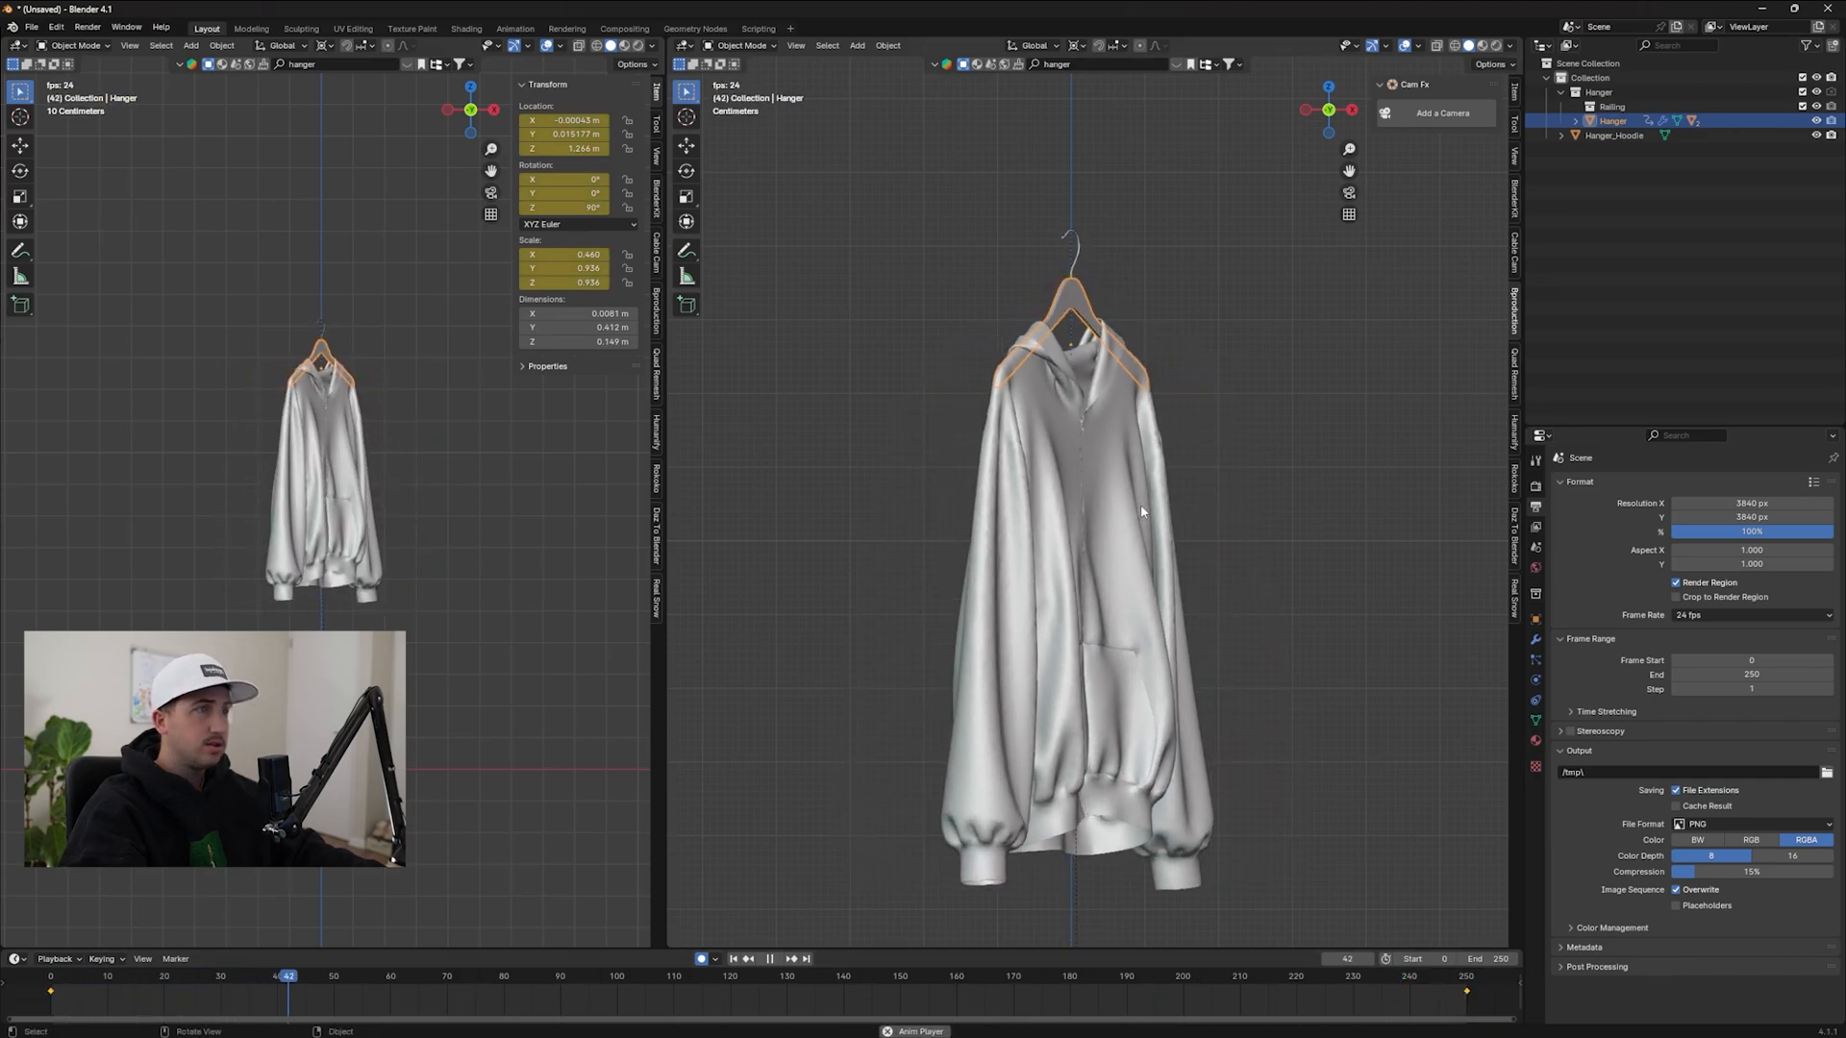